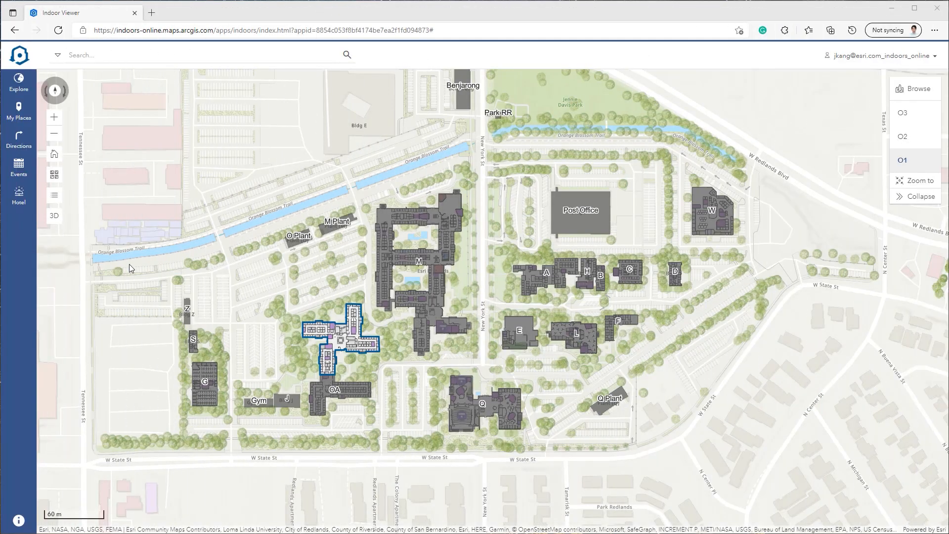
mouse_move(849, 300)
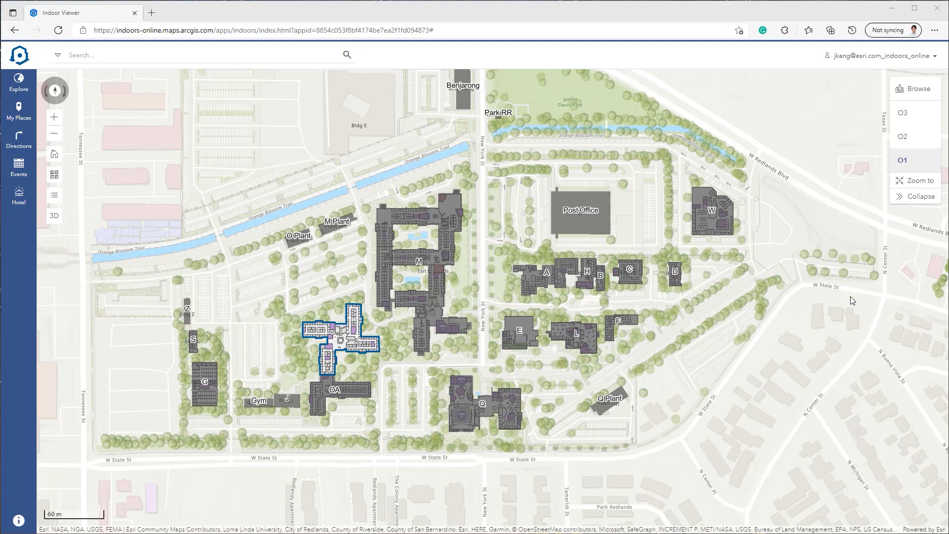
mouse_move(919, 113)
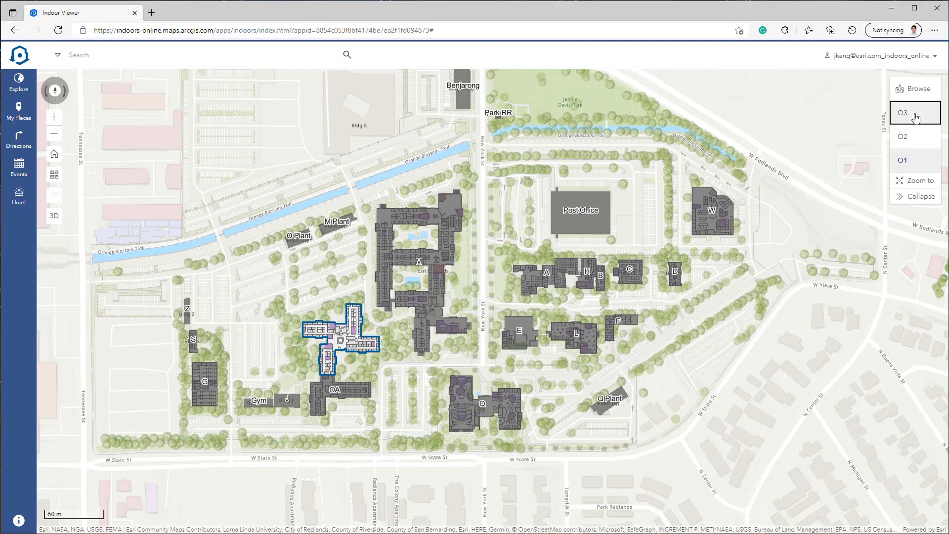
Switch the floor selector to level O3 and zoom into the outlined building's floor plan.
click(902, 113)
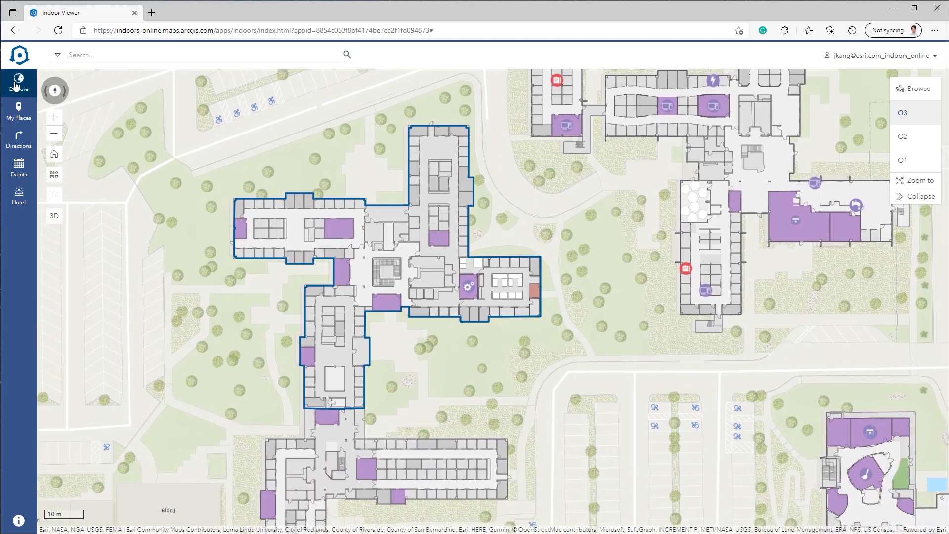
Browse the Explore panel's Places + Things and Safety + Security tiles, returning to the top level.
click(19, 80)
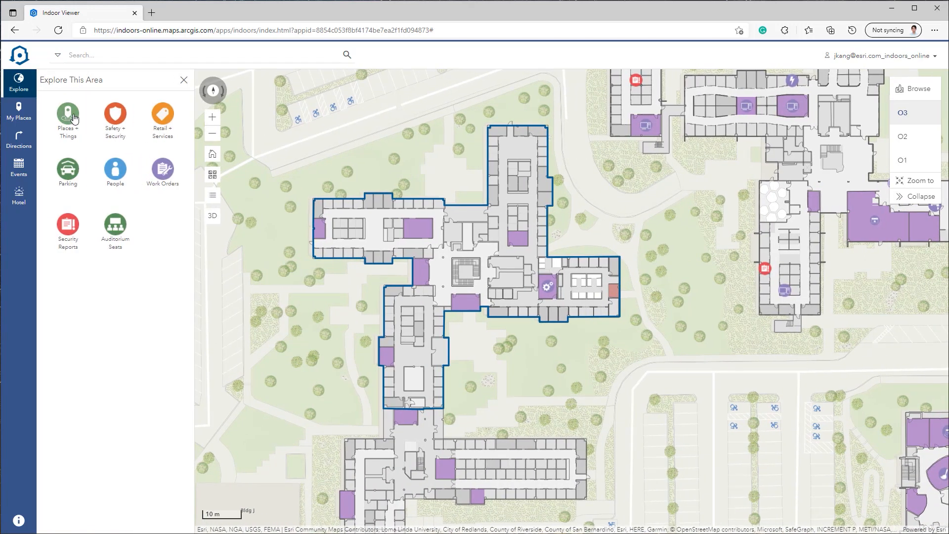
click(67, 113)
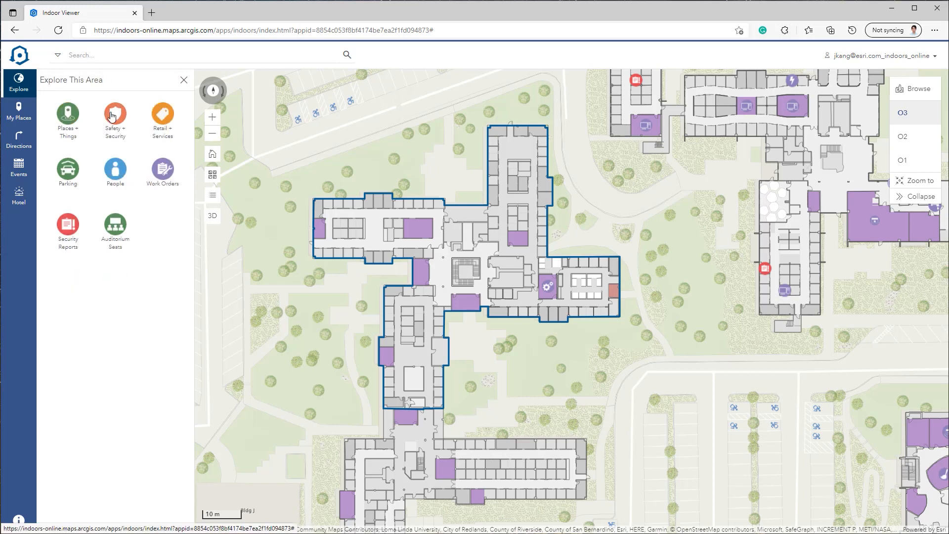
click(114, 112)
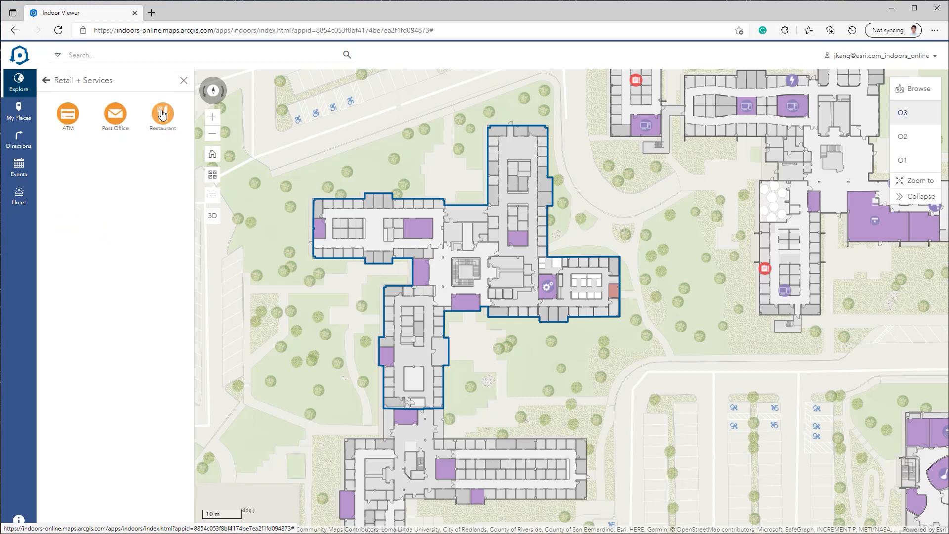
click(44, 80)
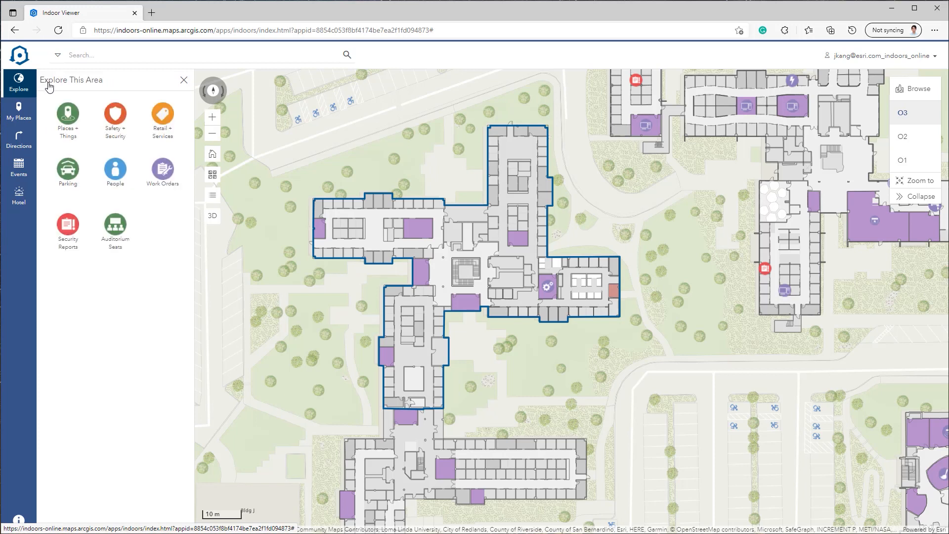
Browse the People groups and the next category's subcategories, then scan the layer list.
click(114, 168)
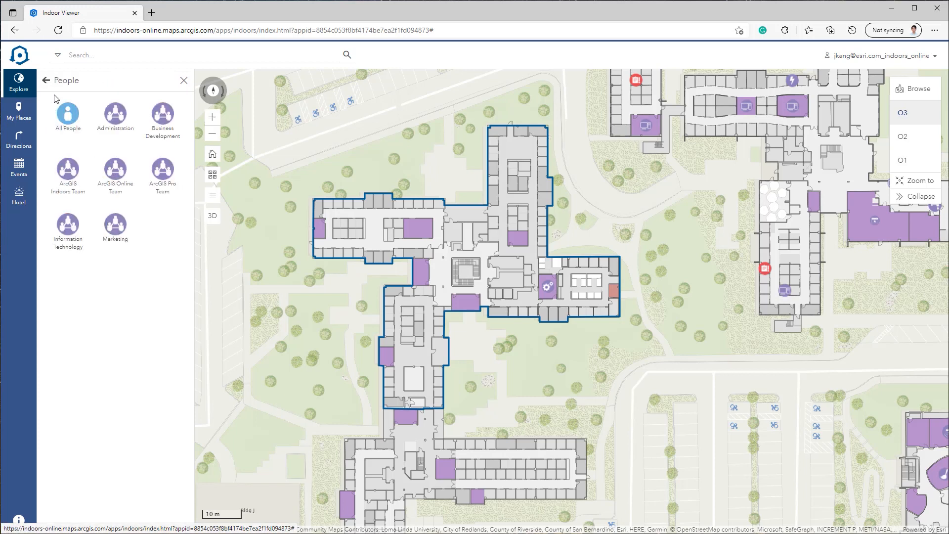
click(46, 80)
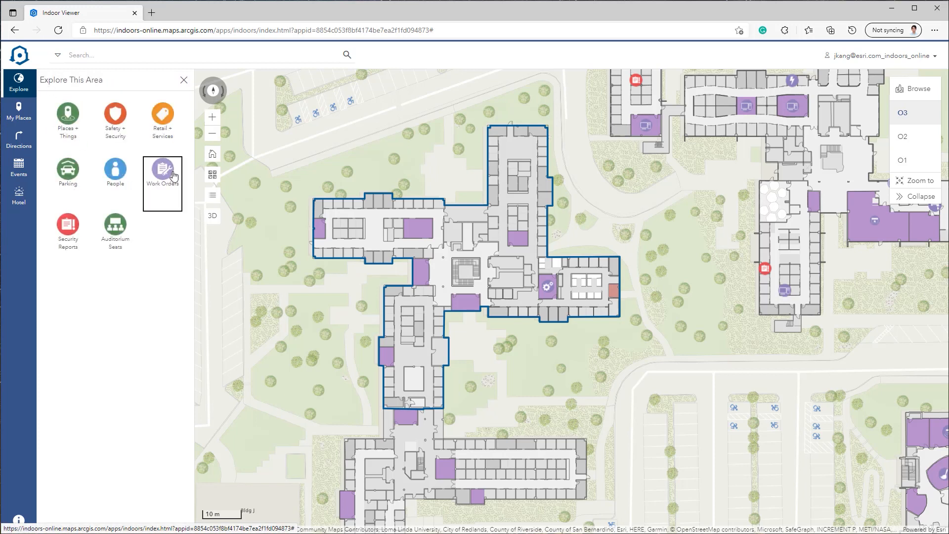
click(162, 171)
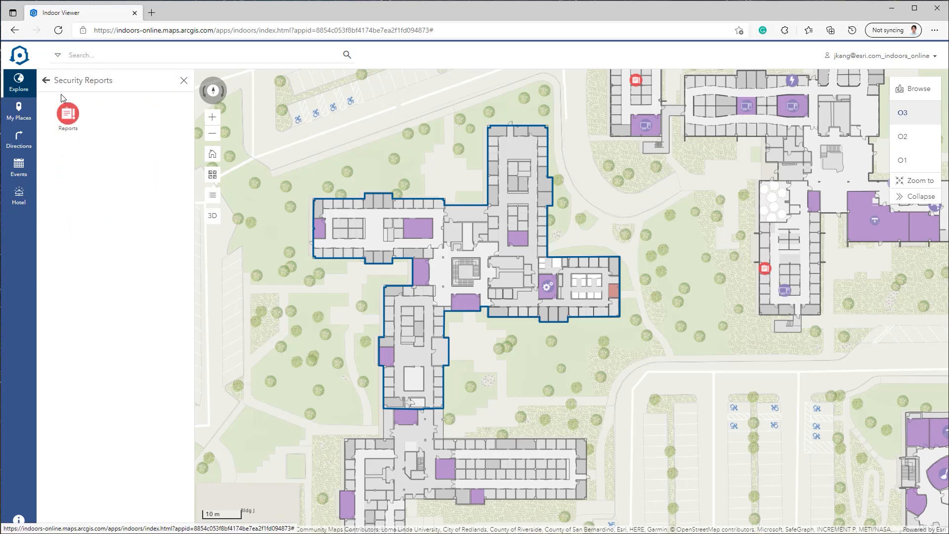
click(47, 81)
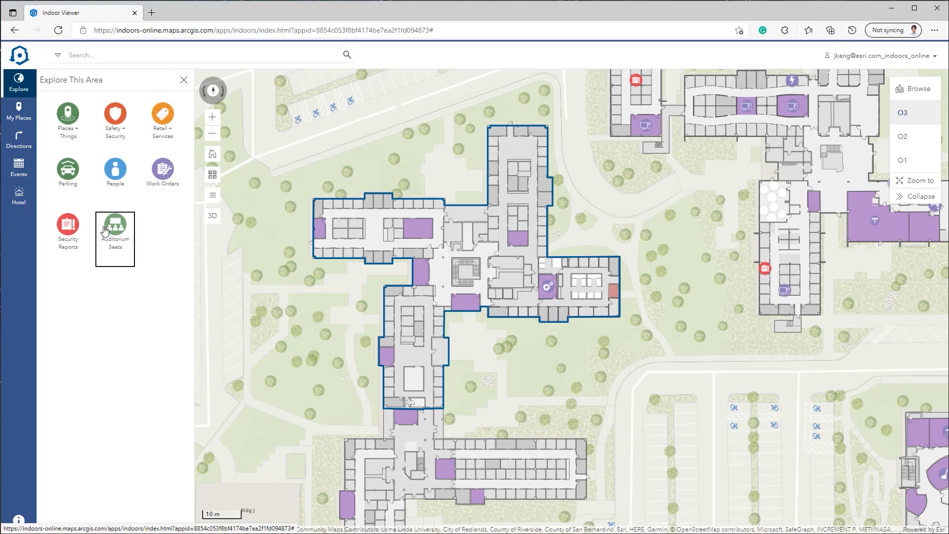
mouse_move(238, 206)
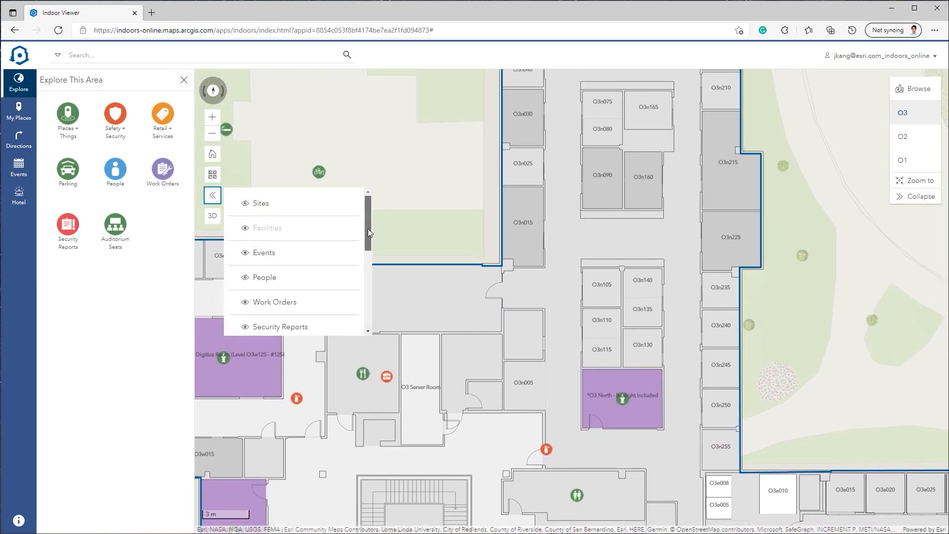
scroll(down, 3)
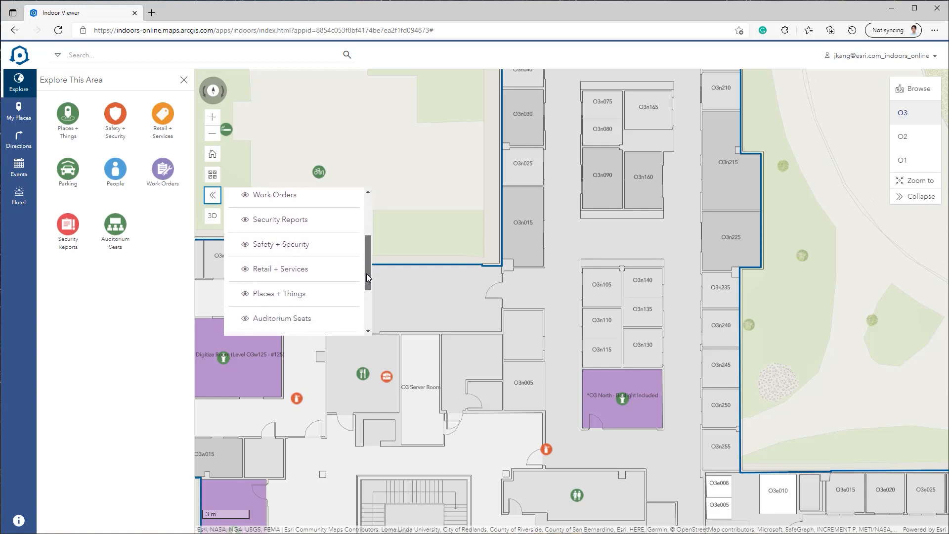
scroll(down, 3)
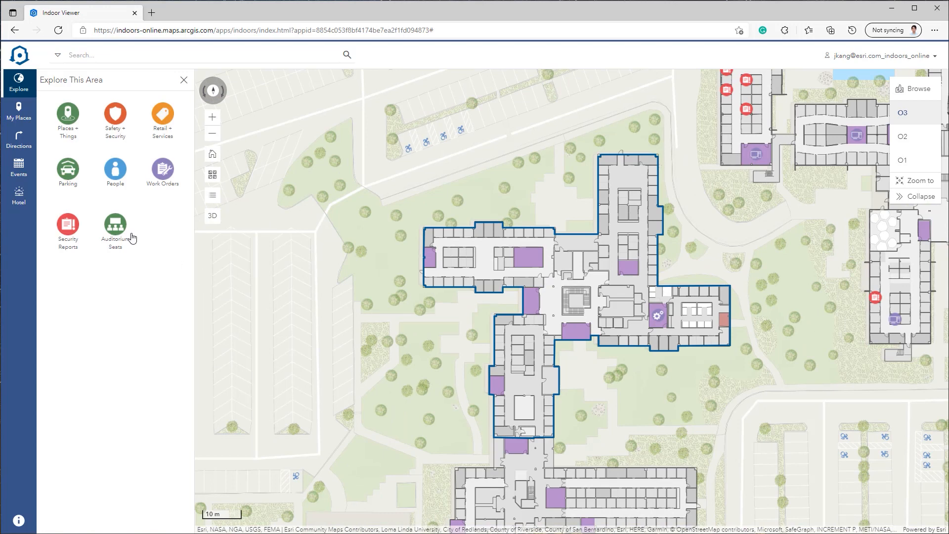
Check the Parking categories, then list the ArcGIS Pro Team members under People.
click(67, 168)
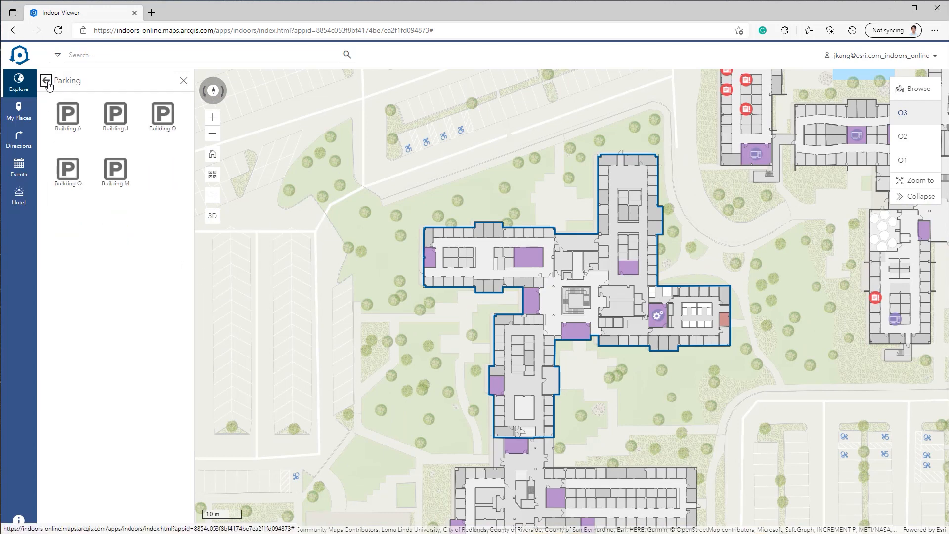
click(46, 81)
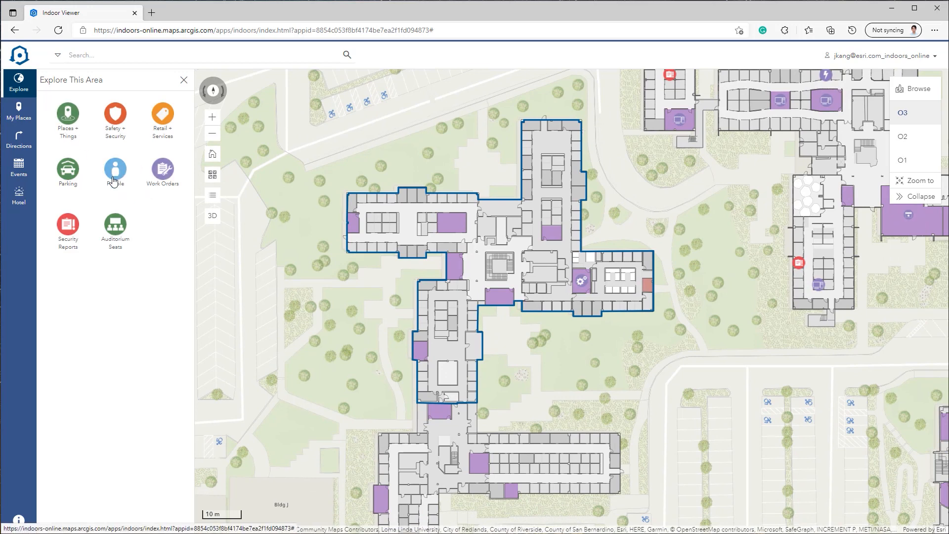
click(114, 167)
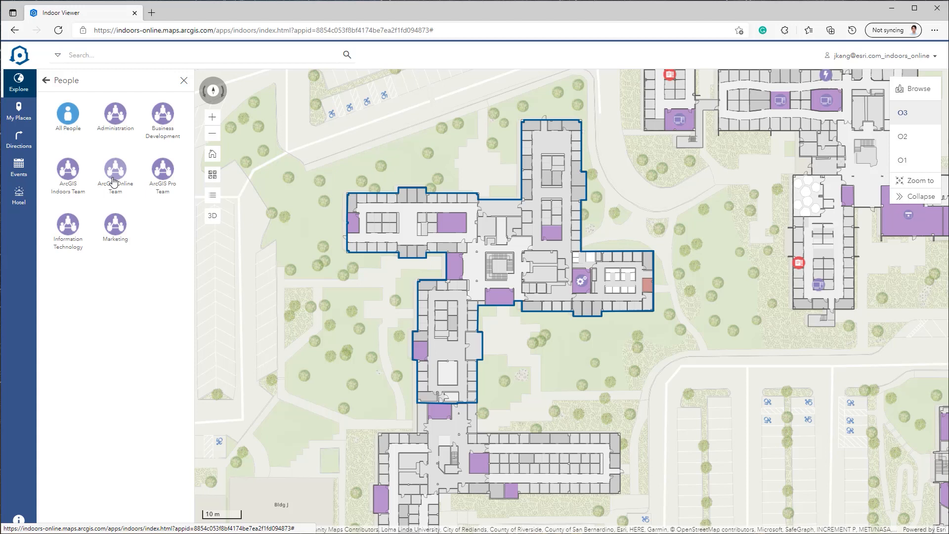
mouse_move(85, 175)
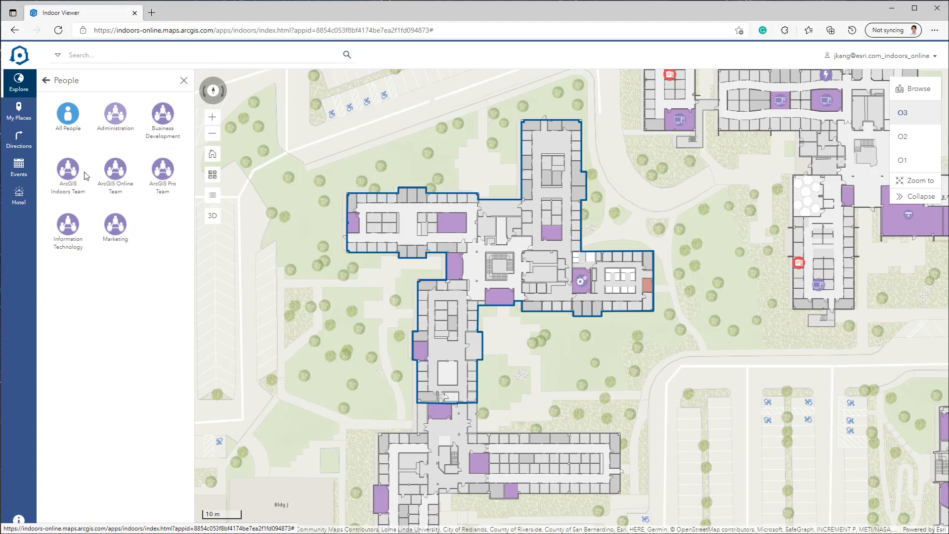
mouse_move(156, 240)
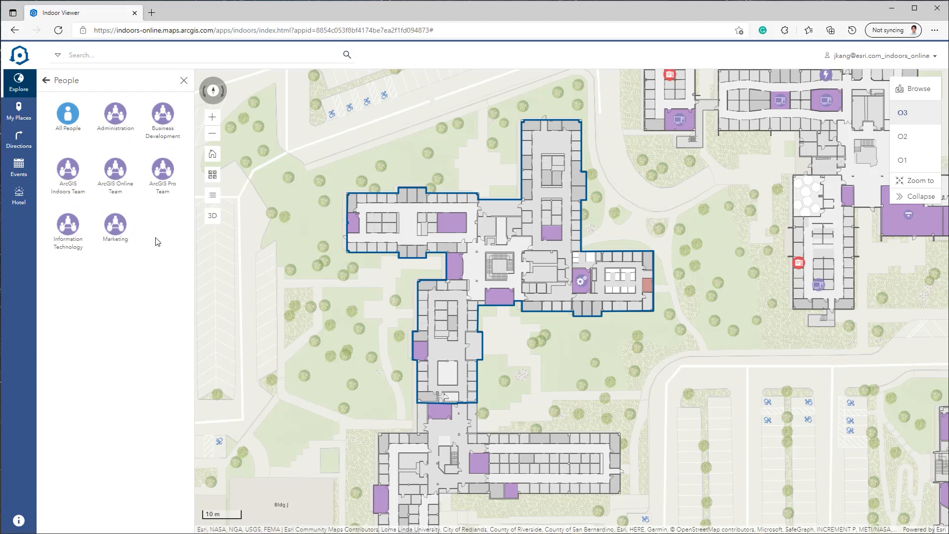
mouse_move(168, 173)
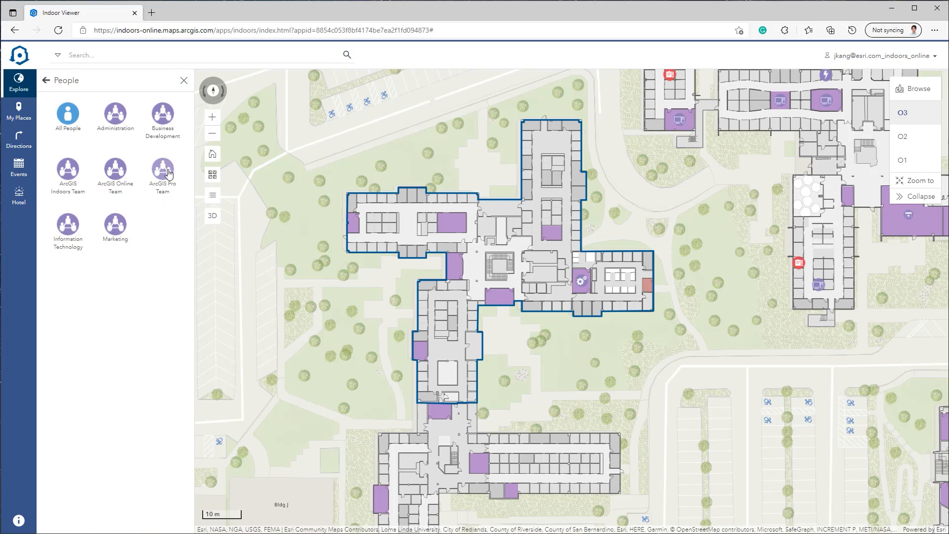
click(162, 170)
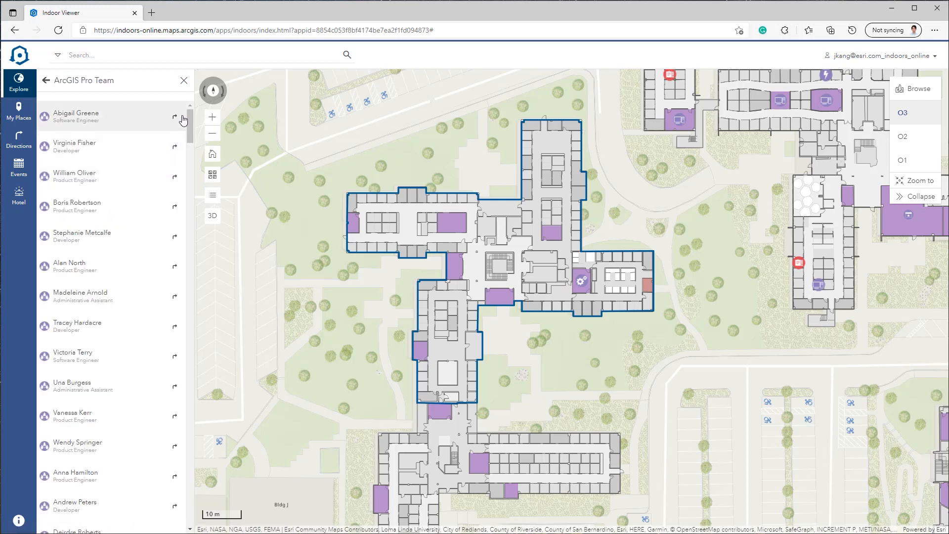
Show an administrative assistant then a product engineer, zooming to the engineer on level M1.
scroll(down, 3)
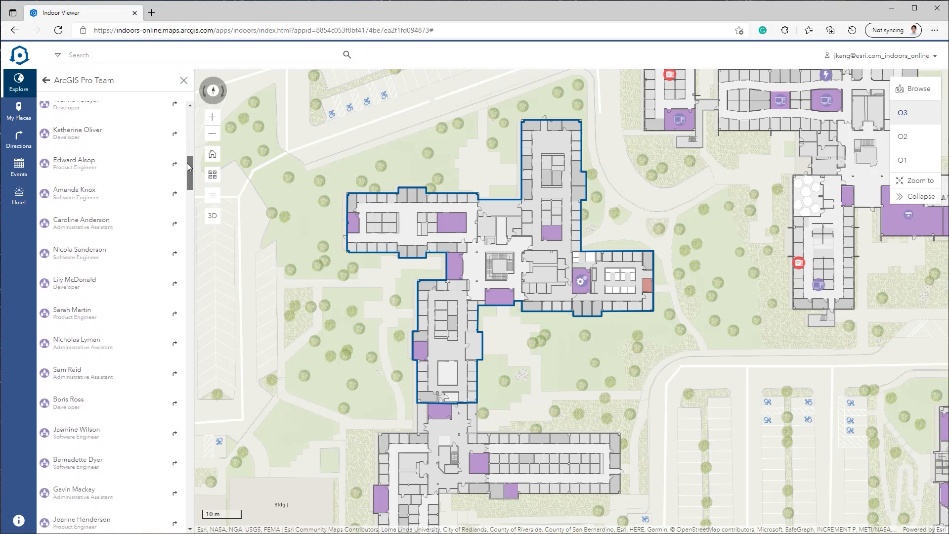
scroll(down, 3)
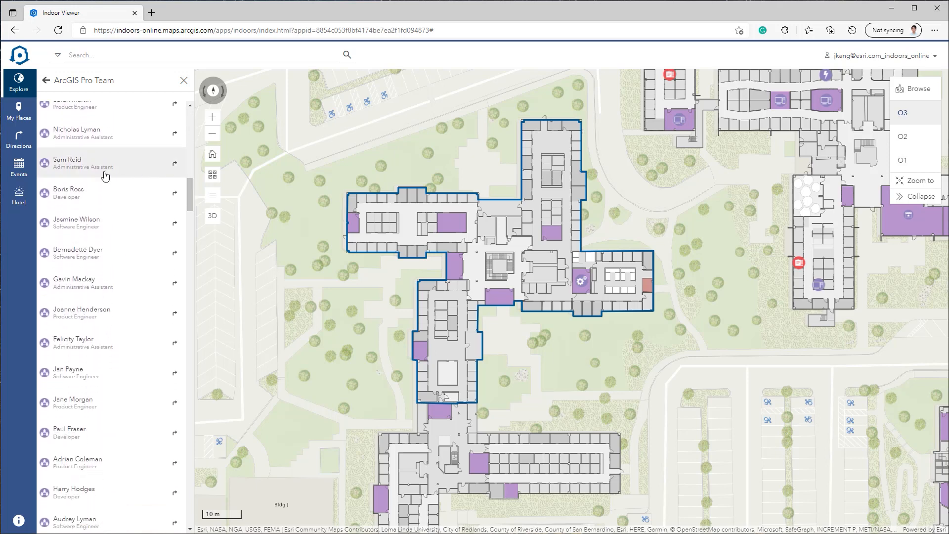
click(74, 162)
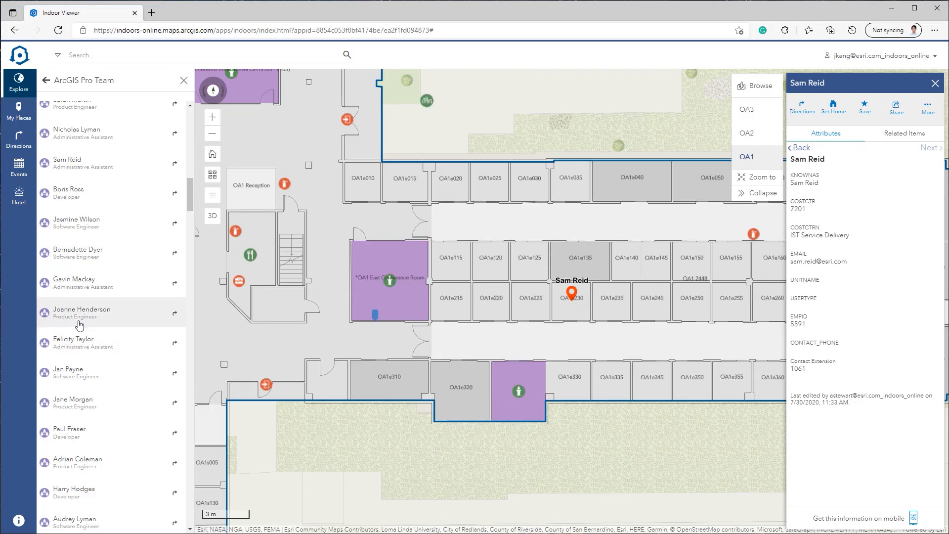
click(81, 312)
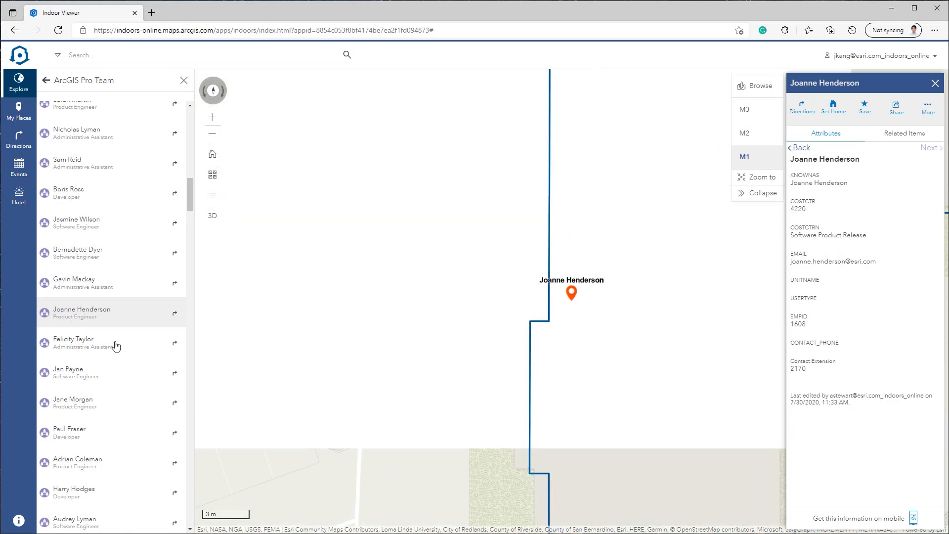
click(757, 177)
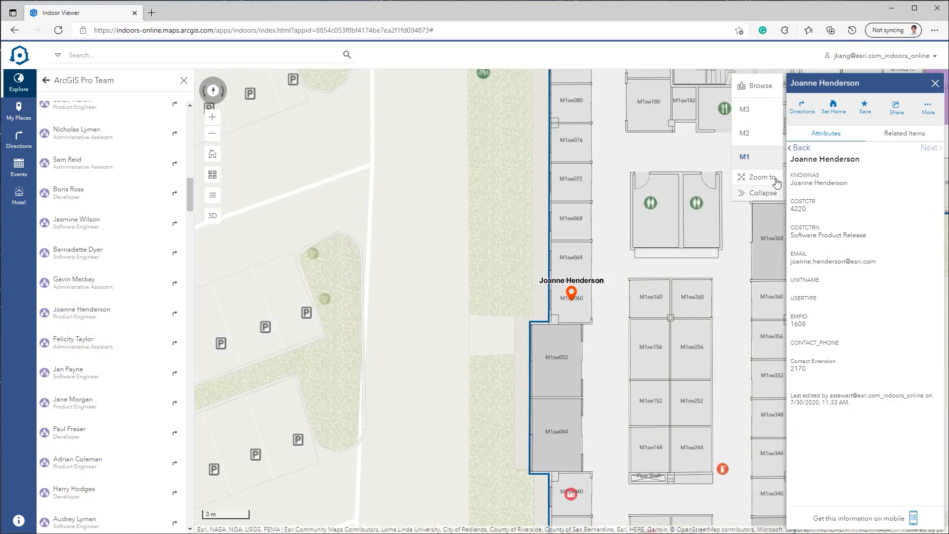
mouse_move(685, 212)
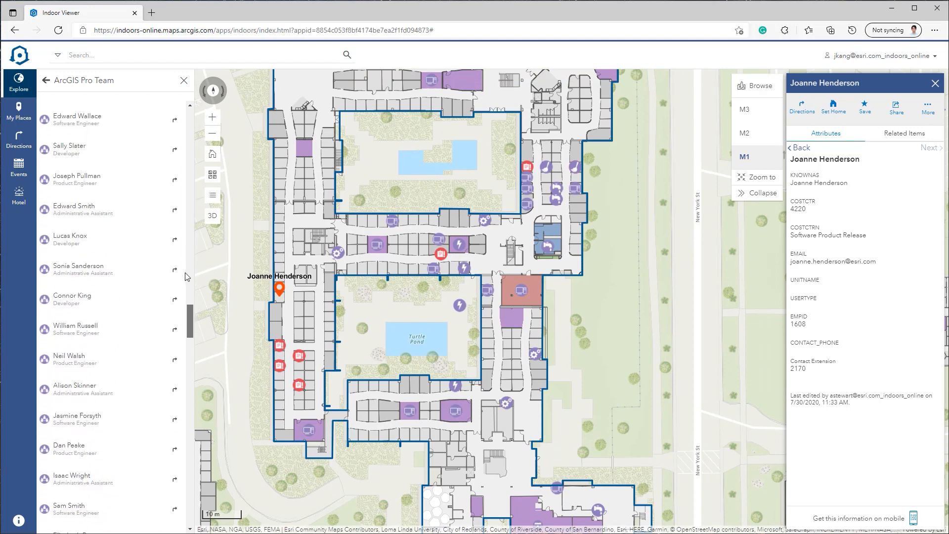
Back out to Safety + Security and show the Exit locations on the map.
click(45, 81)
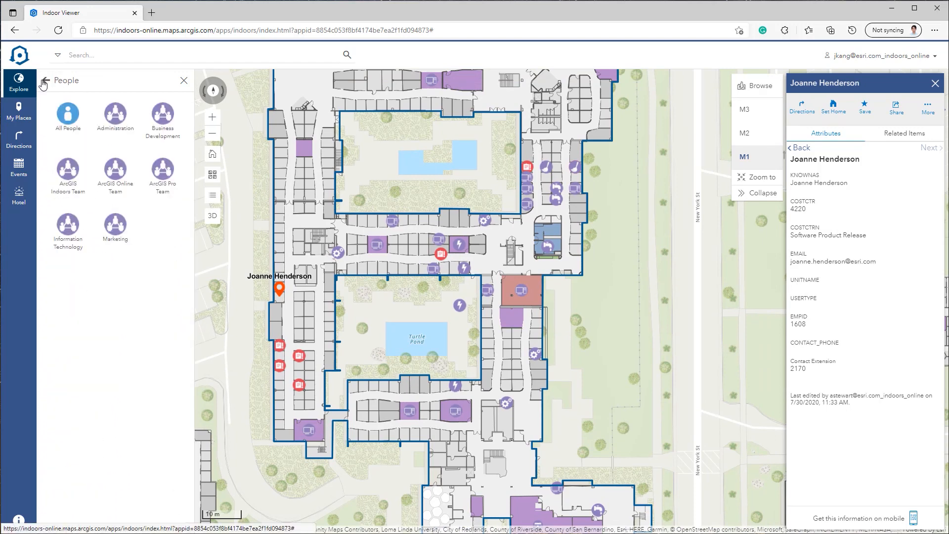
click(45, 82)
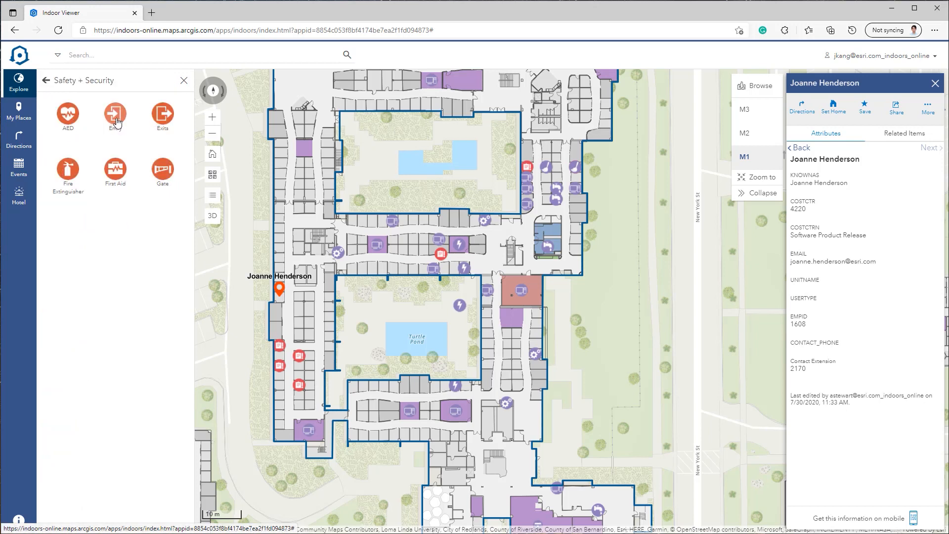
click(67, 111)
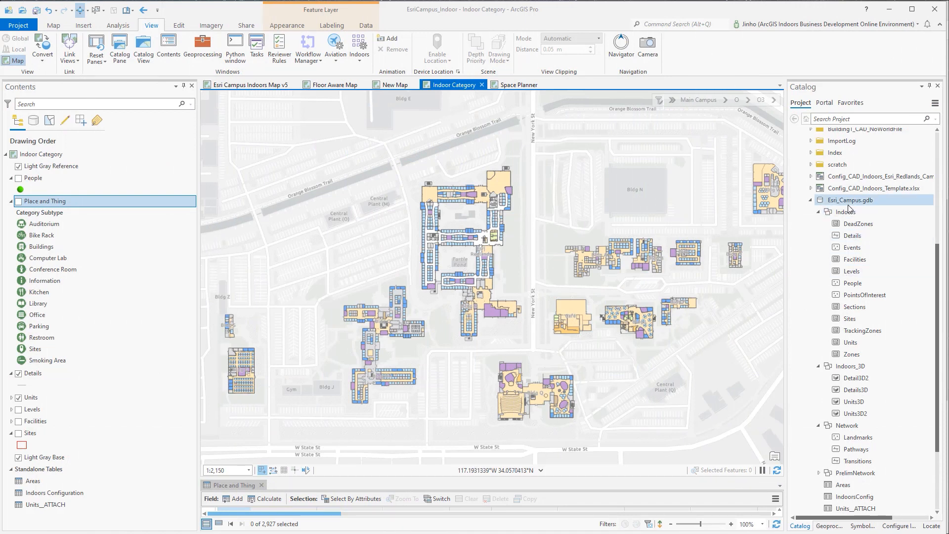
click(858, 224)
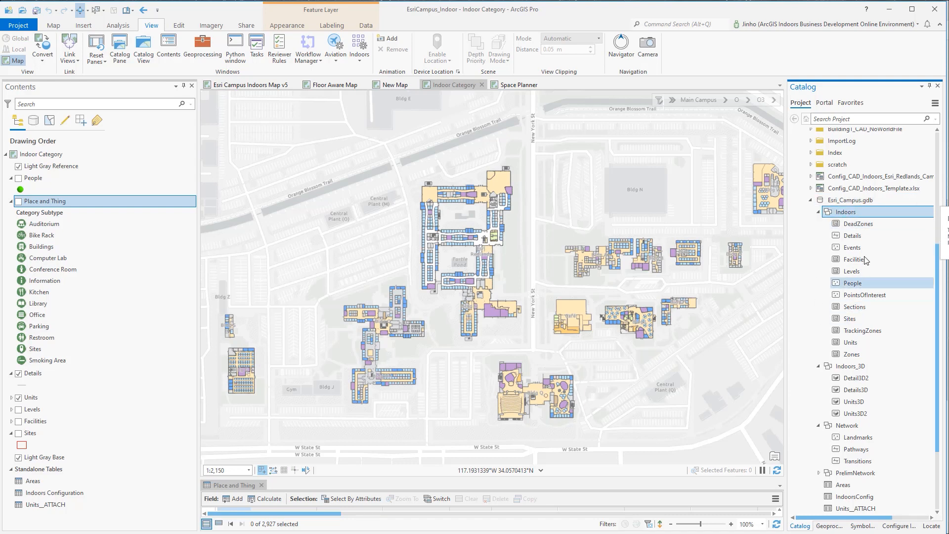
click(855, 378)
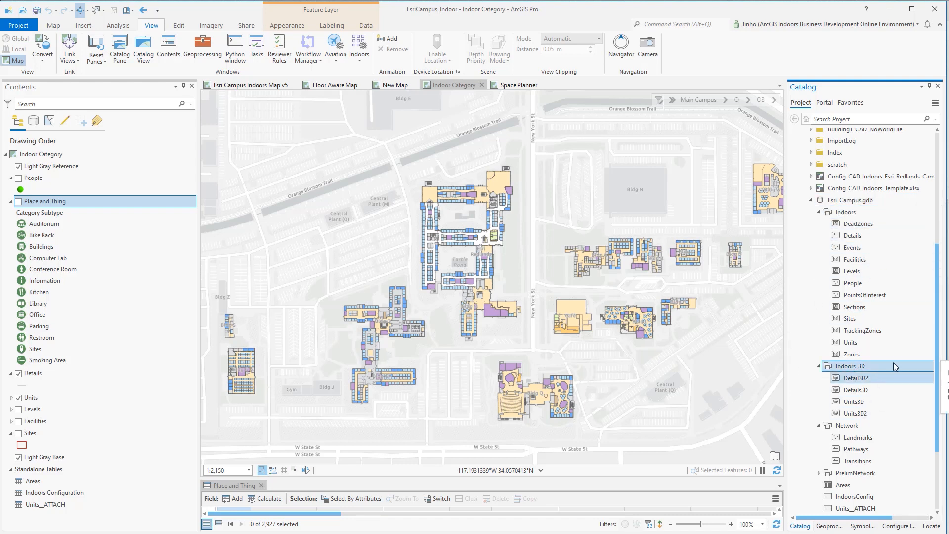
click(847, 425)
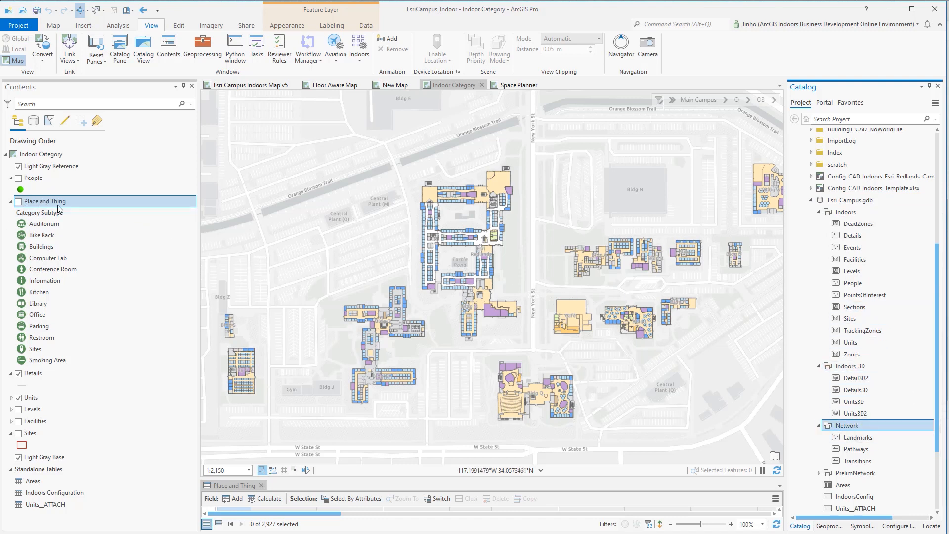
click(864, 295)
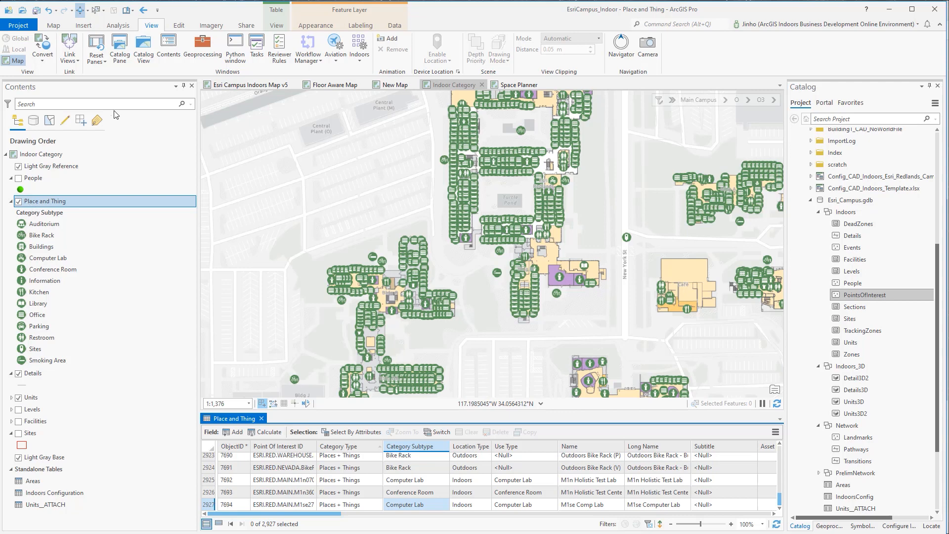
mouse_move(167, 63)
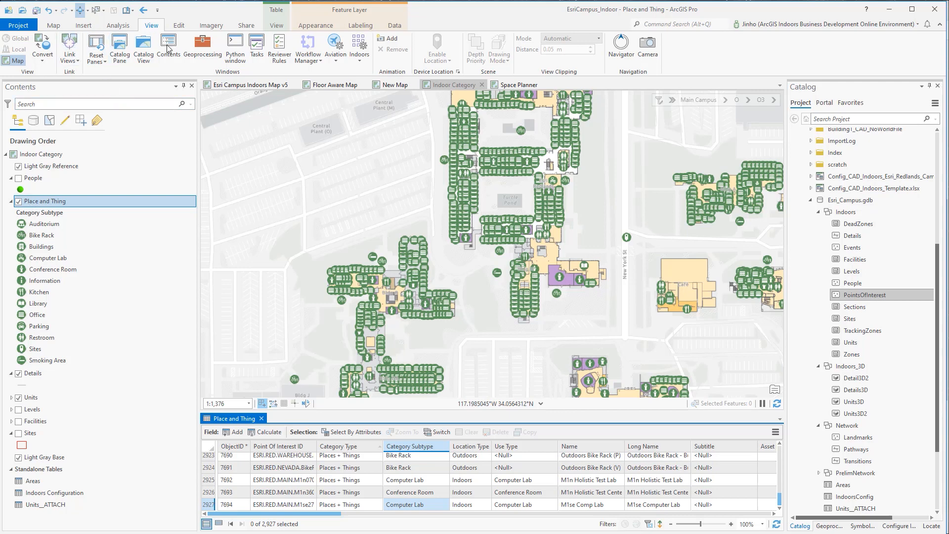
Show the Configure Indoors Categories pane from the View ribbon's Indoors group.
click(357, 44)
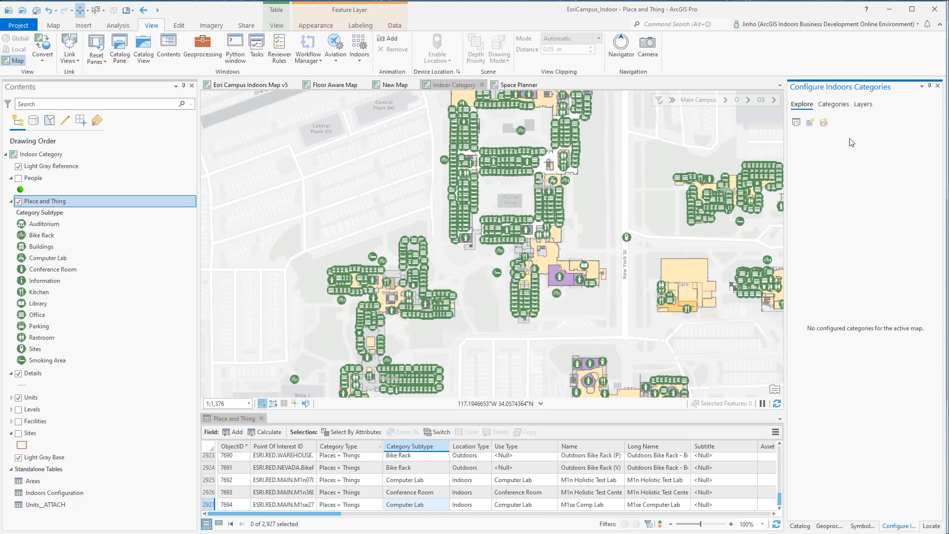
mouse_move(823, 140)
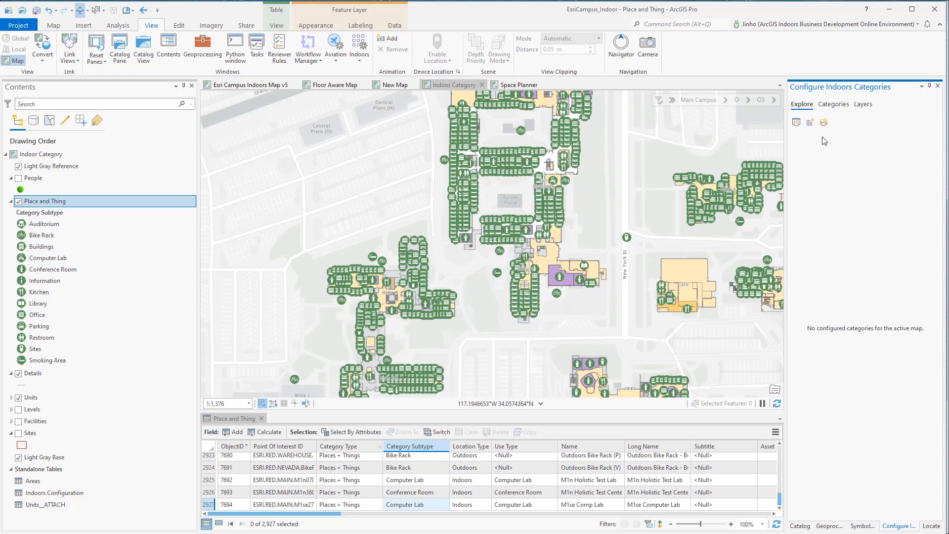
mouse_move(826, 135)
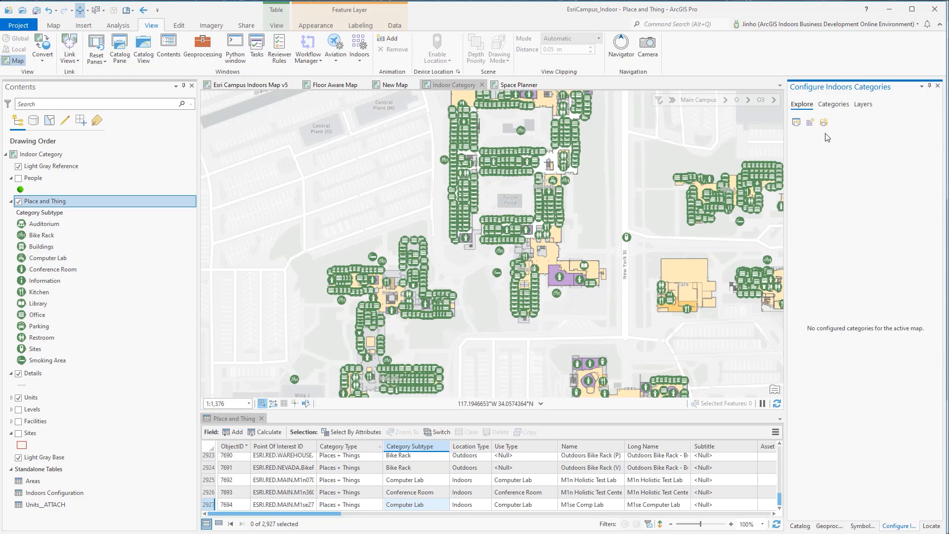
mouse_move(828, 134)
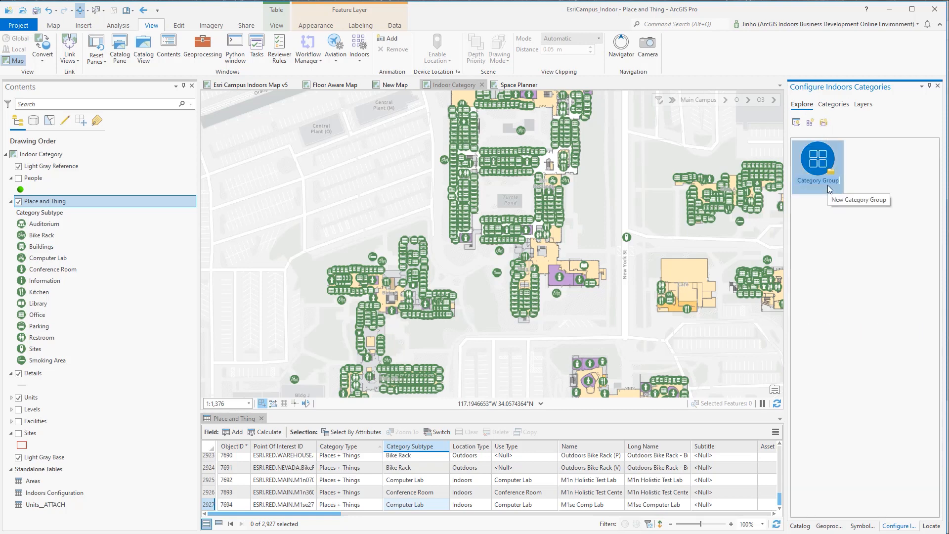
Name the group Place and Thing and start the Create Indoors Category wizard.
click(816, 163)
text(Place and Thing)
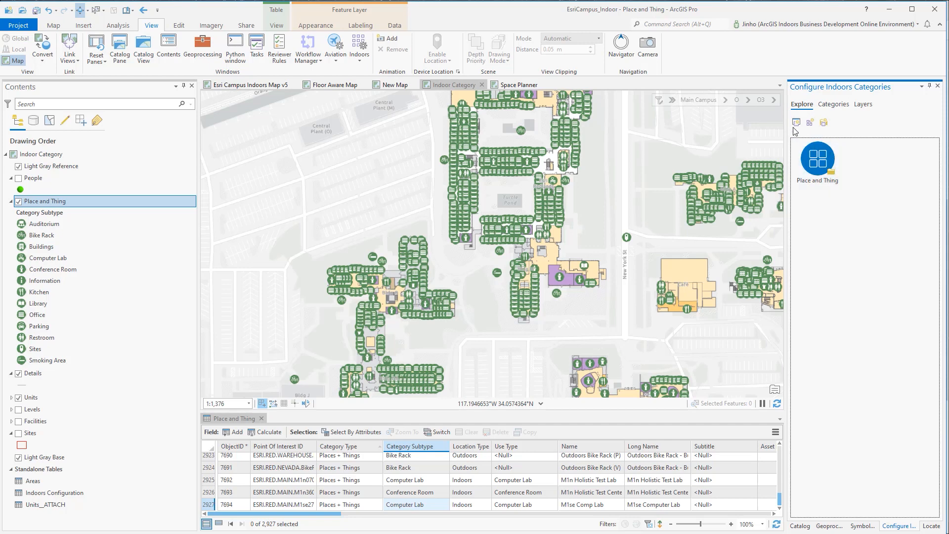
click(795, 121)
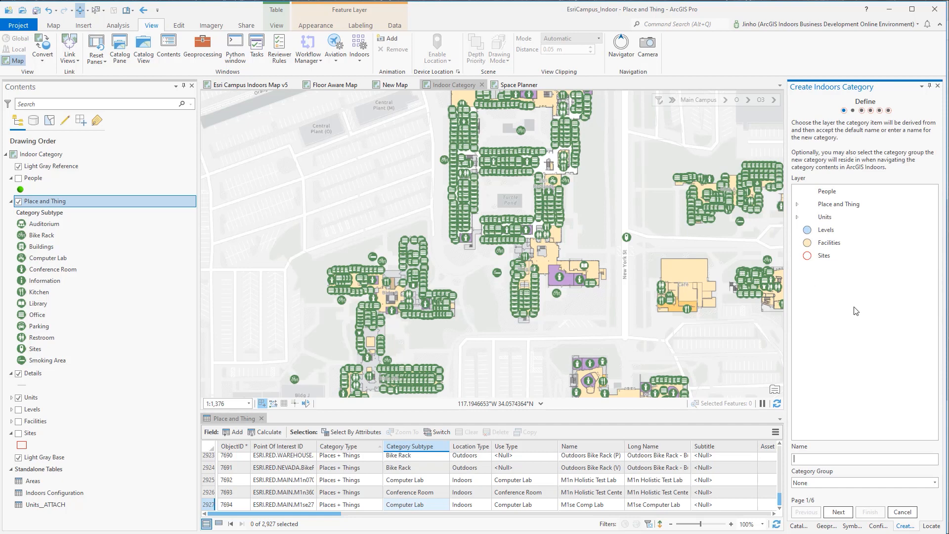
Define the category from the Auditorium subtype of Place and Thing, assigned to the Place and Thing group.
click(838, 203)
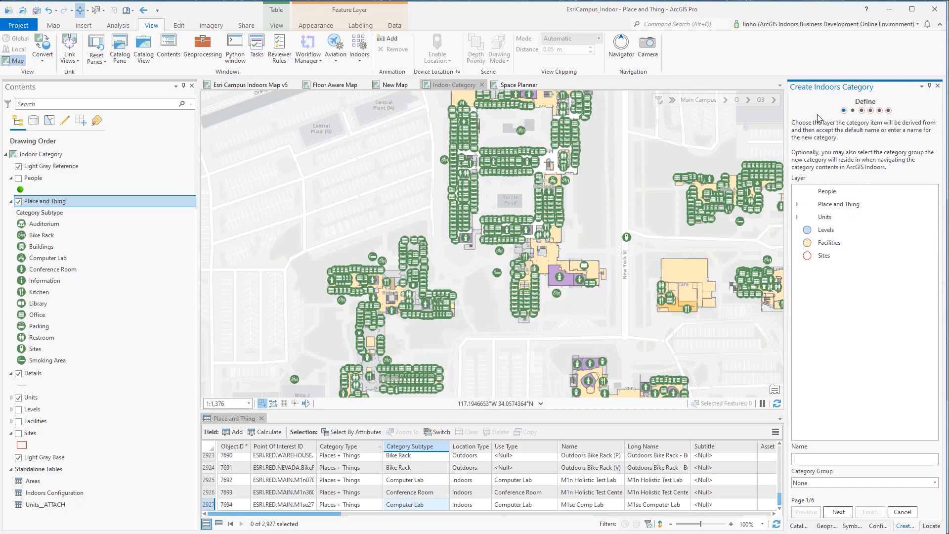
mouse_move(911, 108)
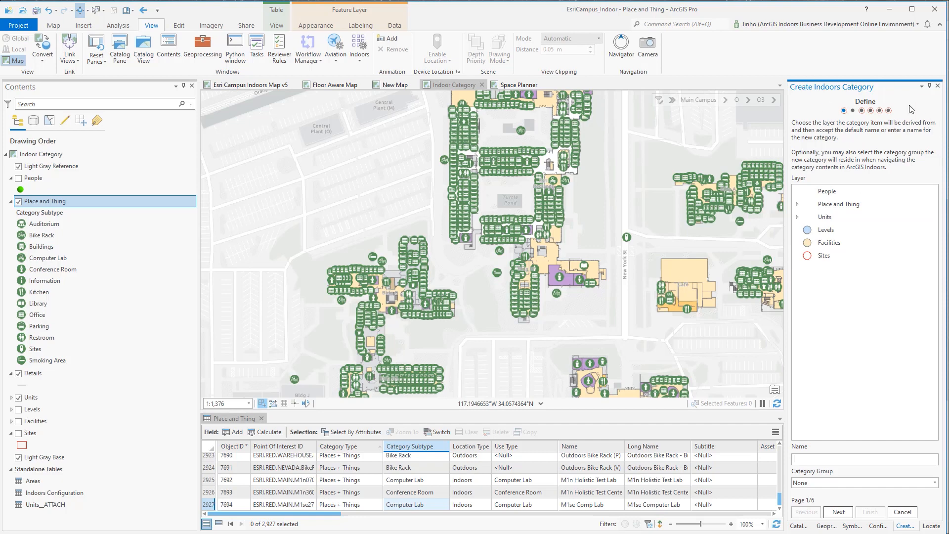
click(838, 204)
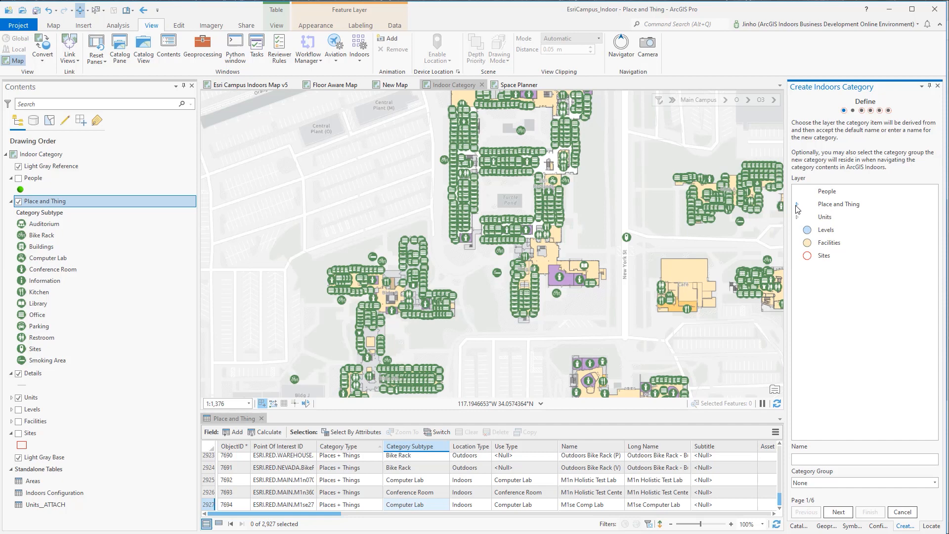
click(799, 204)
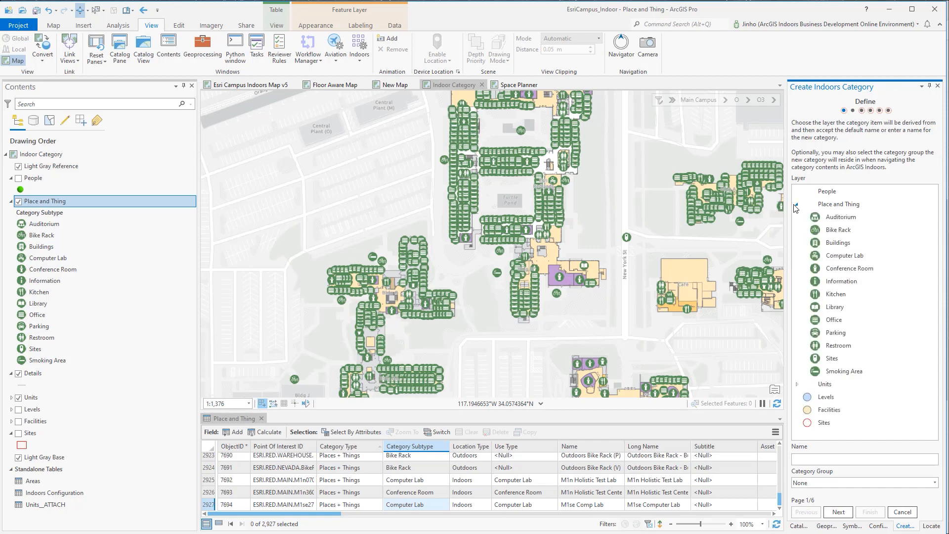
click(840, 216)
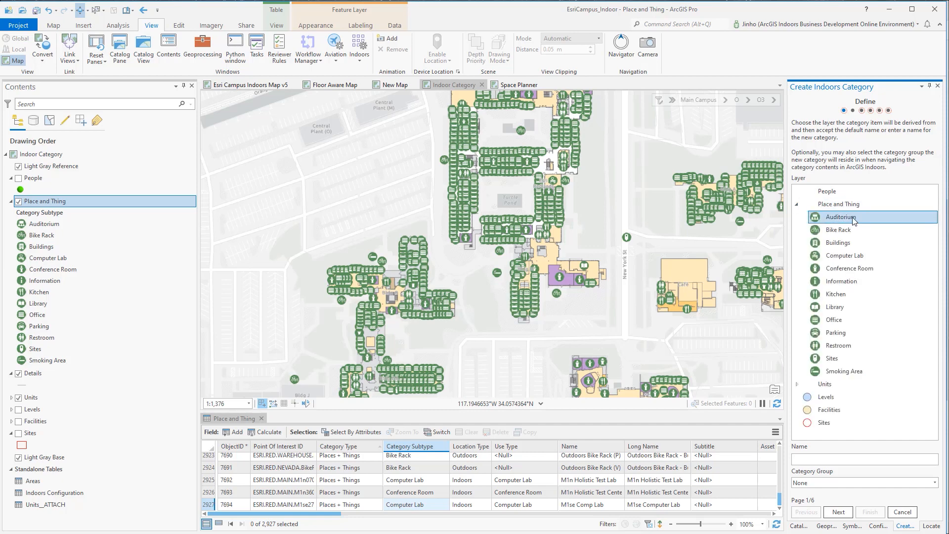
click(840, 217)
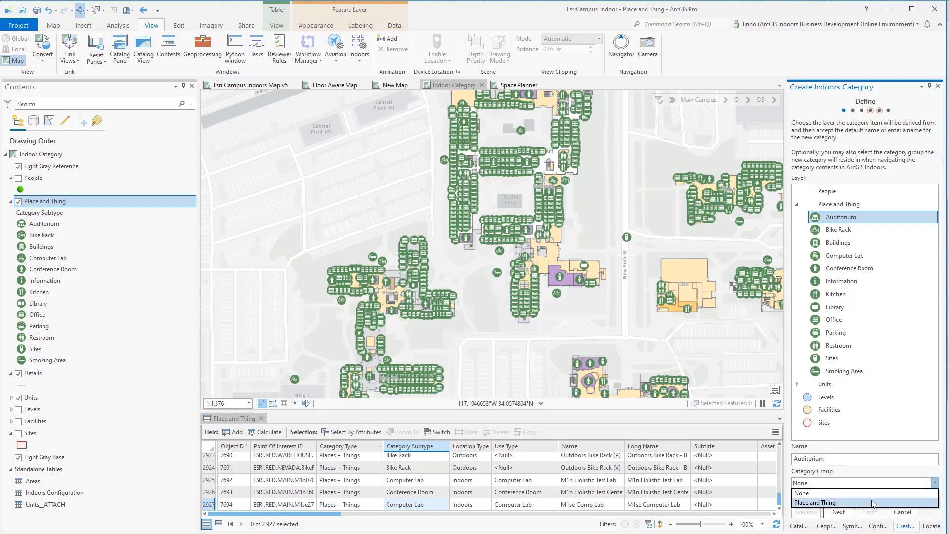
click(822, 502)
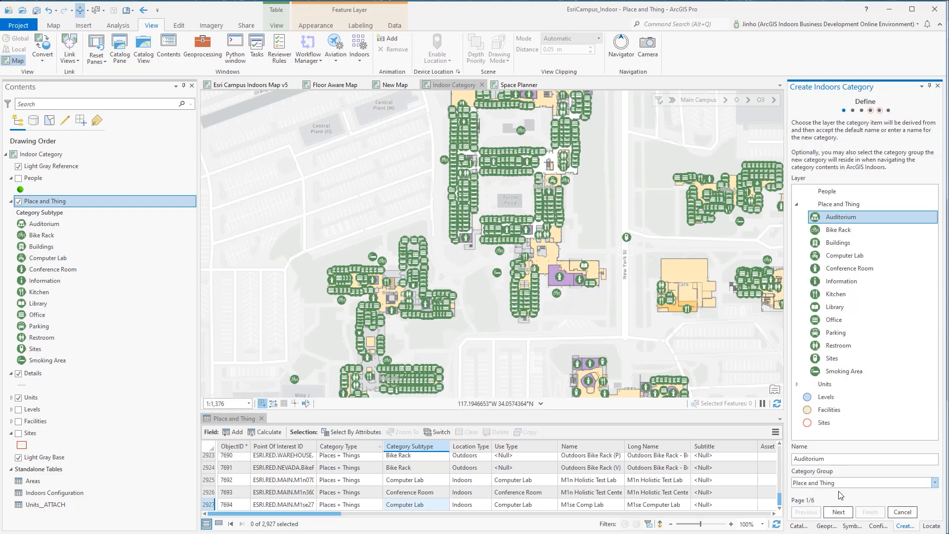
click(838, 512)
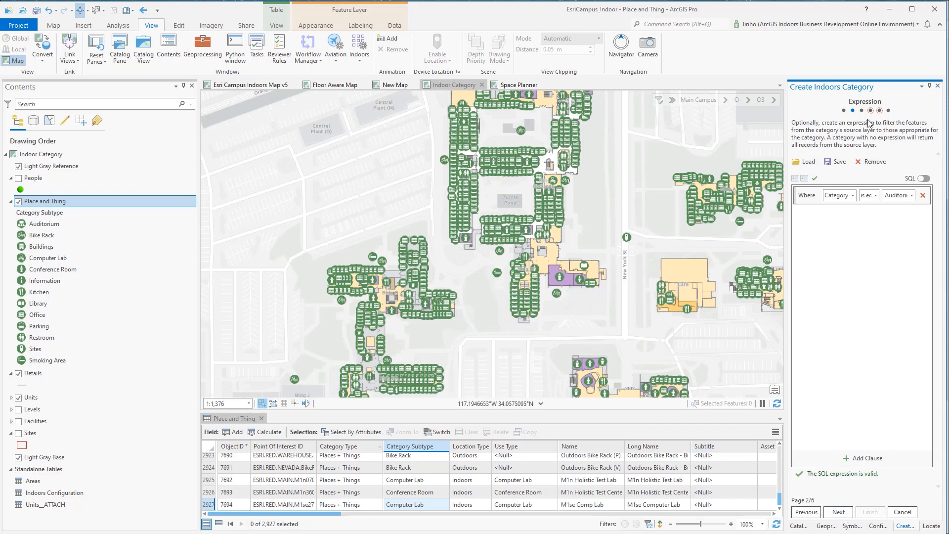
mouse_move(853, 109)
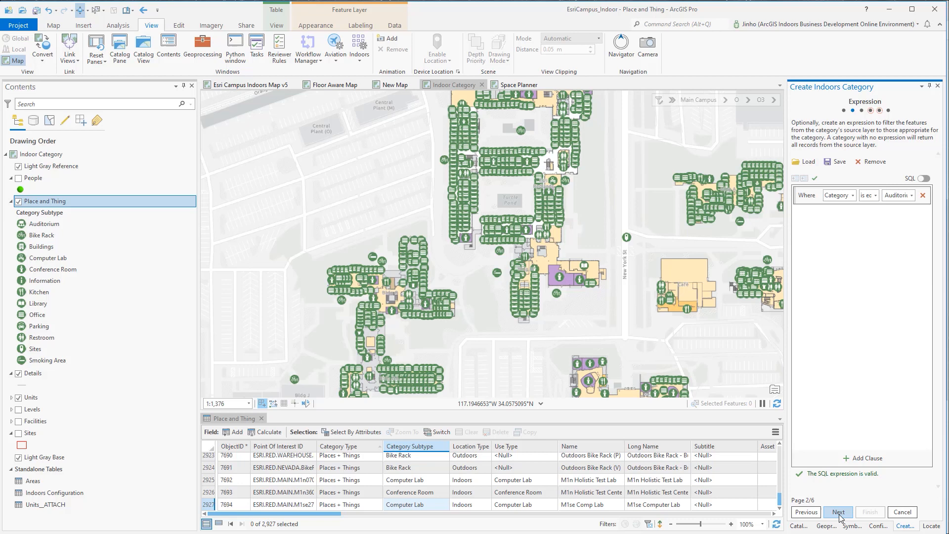
Keep default field mappings and choose NAME and NAME_LONG as the Auditorium search fields.
click(838, 512)
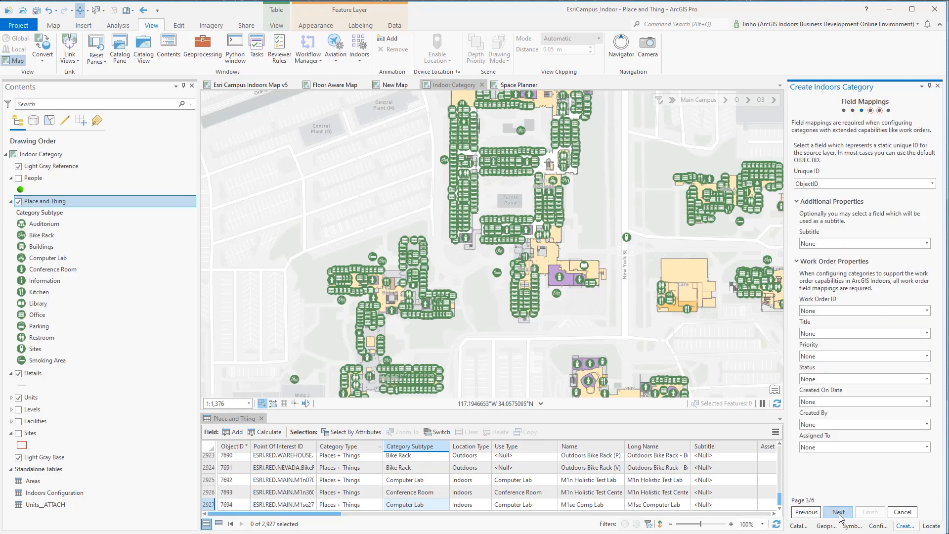
mouse_move(840, 516)
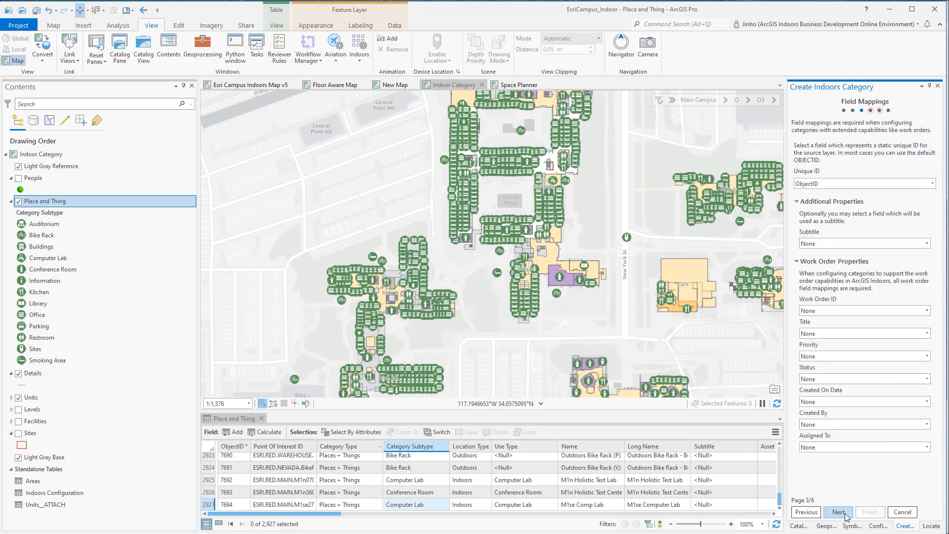
click(840, 512)
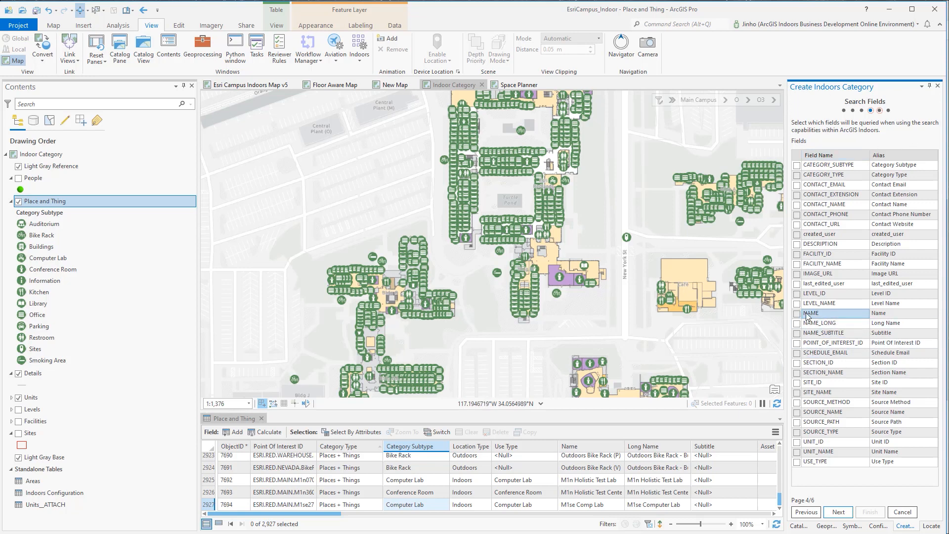
click(797, 322)
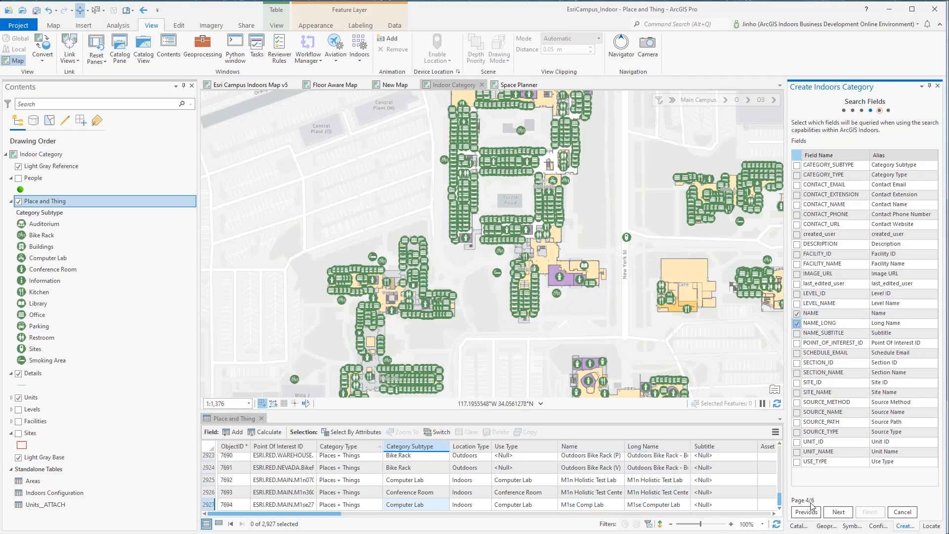
click(838, 512)
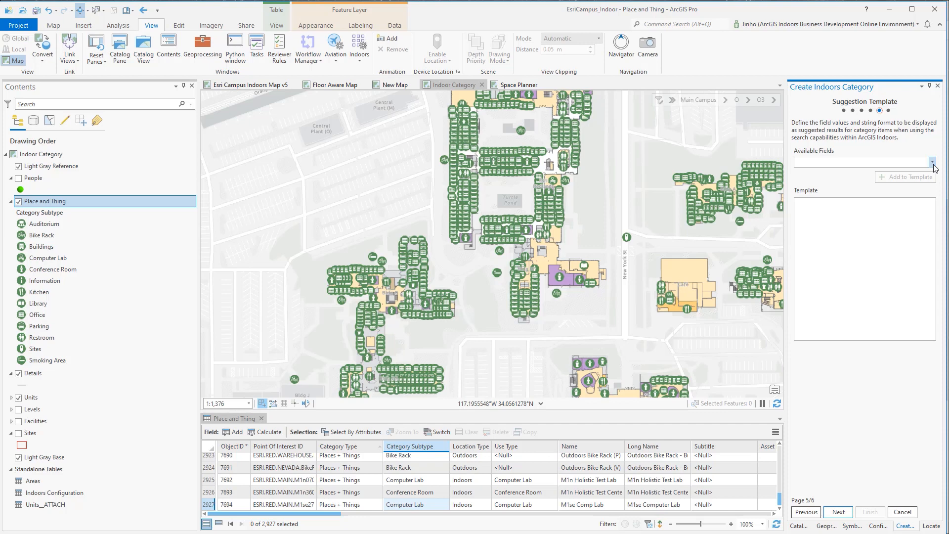
Add the NAME field to the suggestion template, giving {NAME}, and reach the Icons page.
click(931, 161)
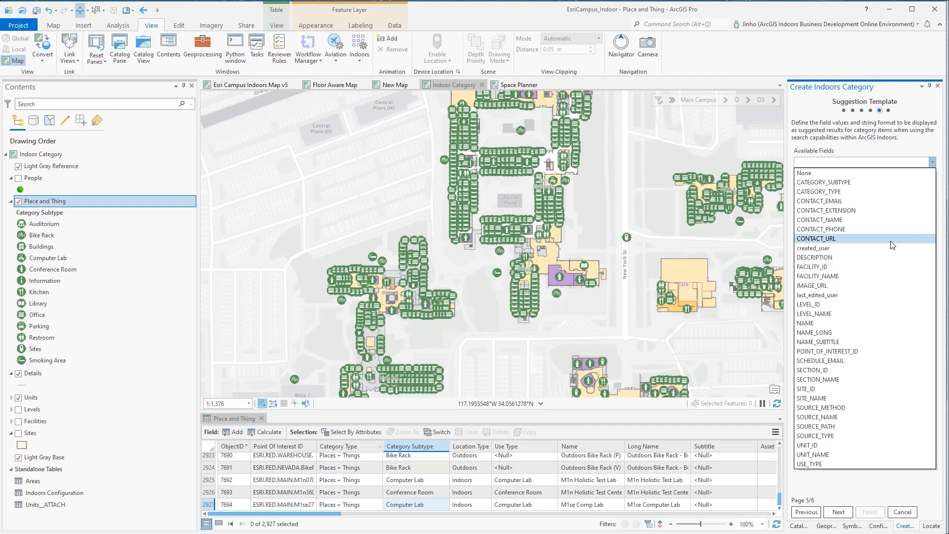
click(804, 323)
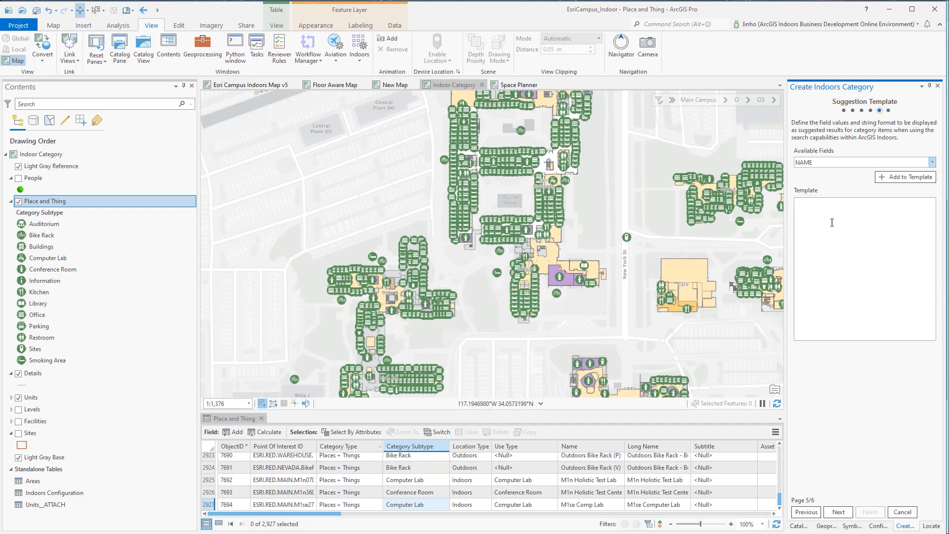
click(905, 176)
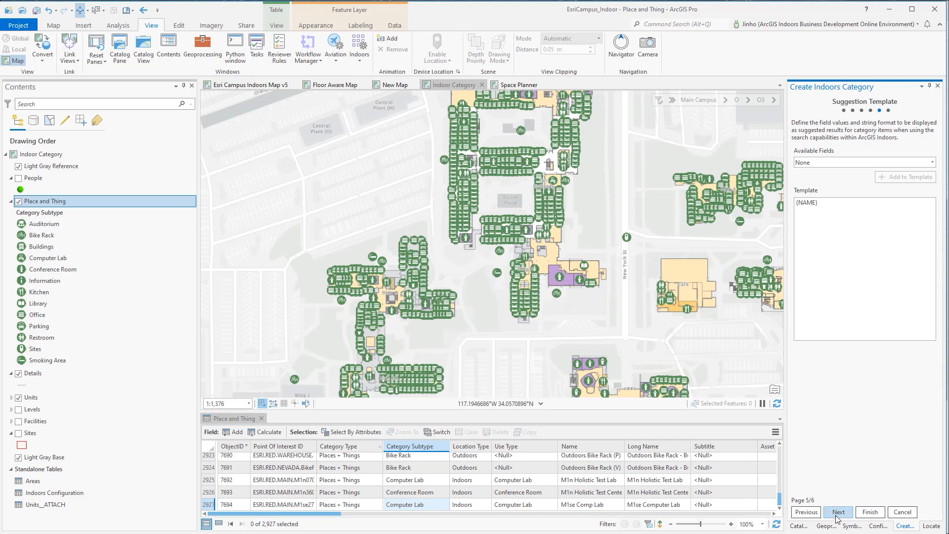
click(838, 512)
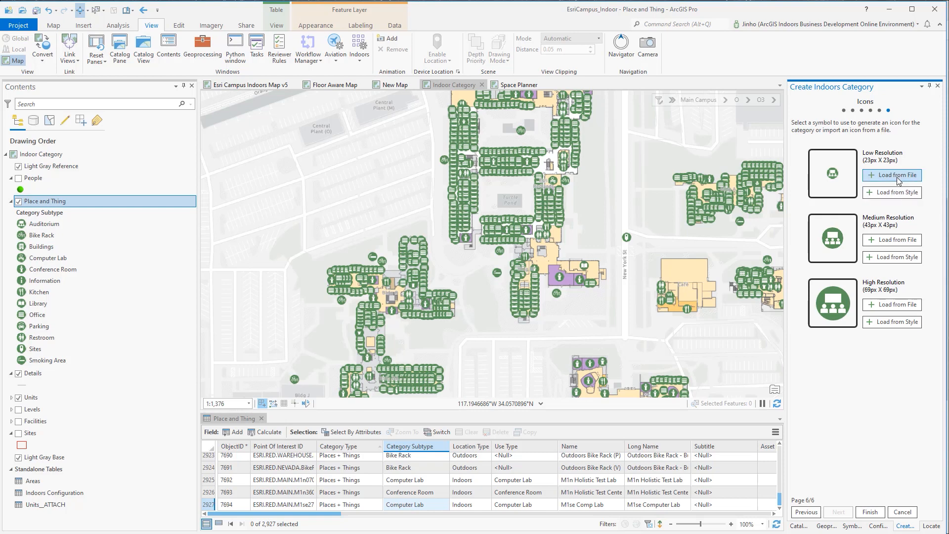
Load Admin_Icon.png from Pictures as the low-resolution icon without resizing, and finish the Auditorium category.
click(891, 174)
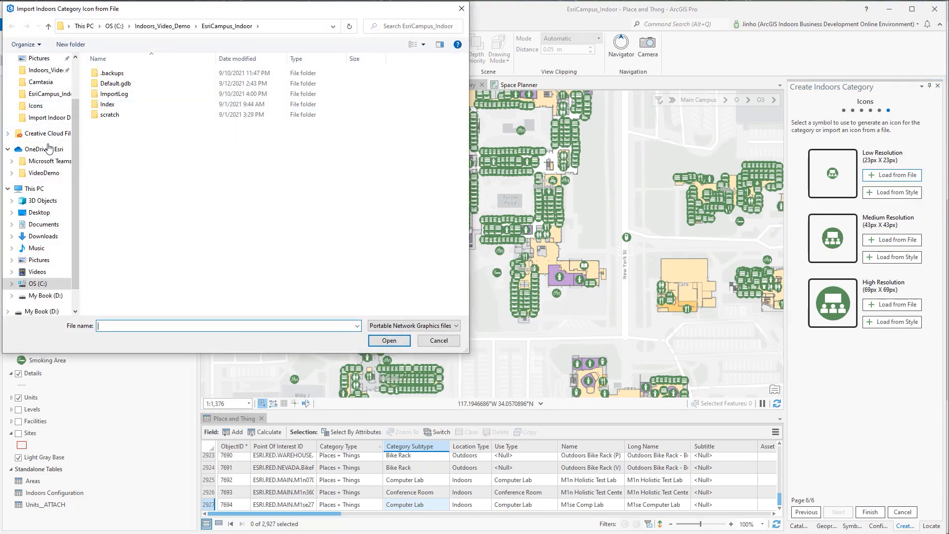
click(38, 260)
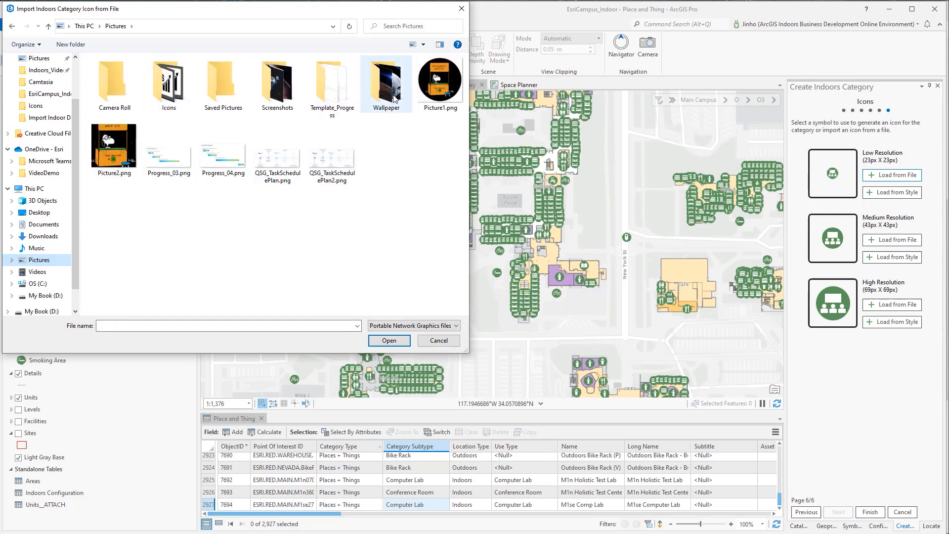
click(277, 84)
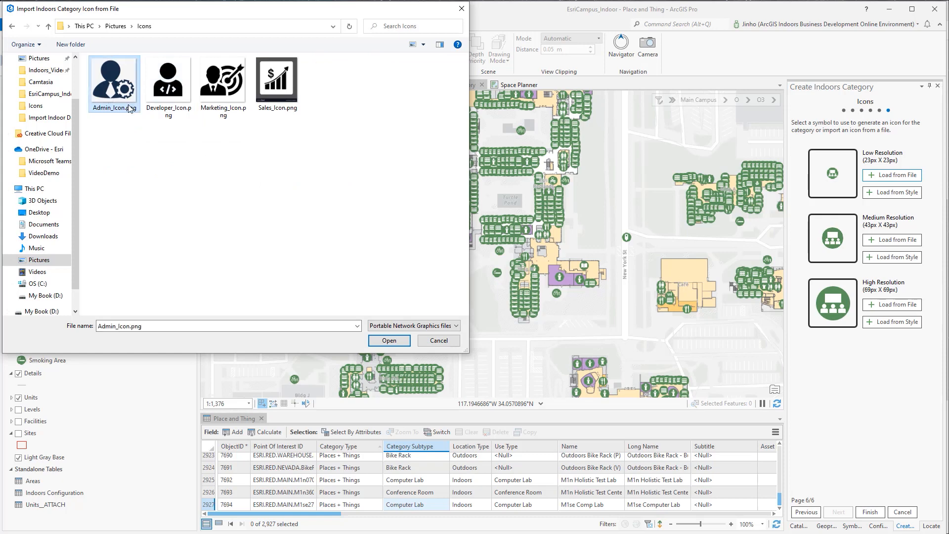
click(390, 340)
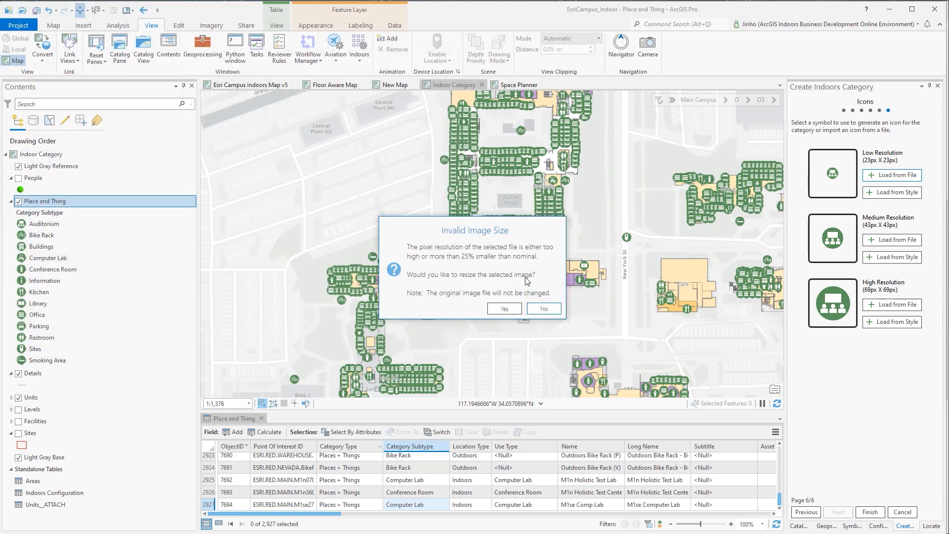
mouse_move(533, 249)
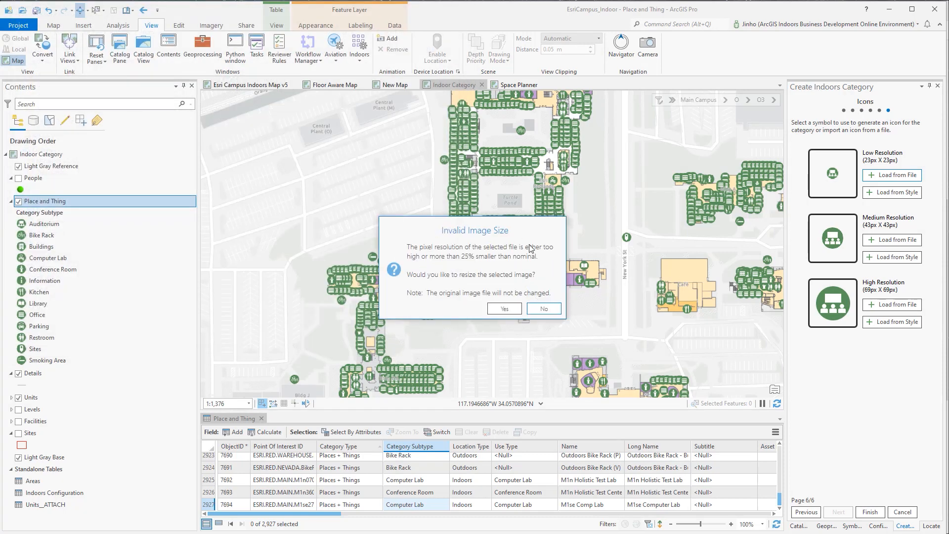
mouse_move(549, 243)
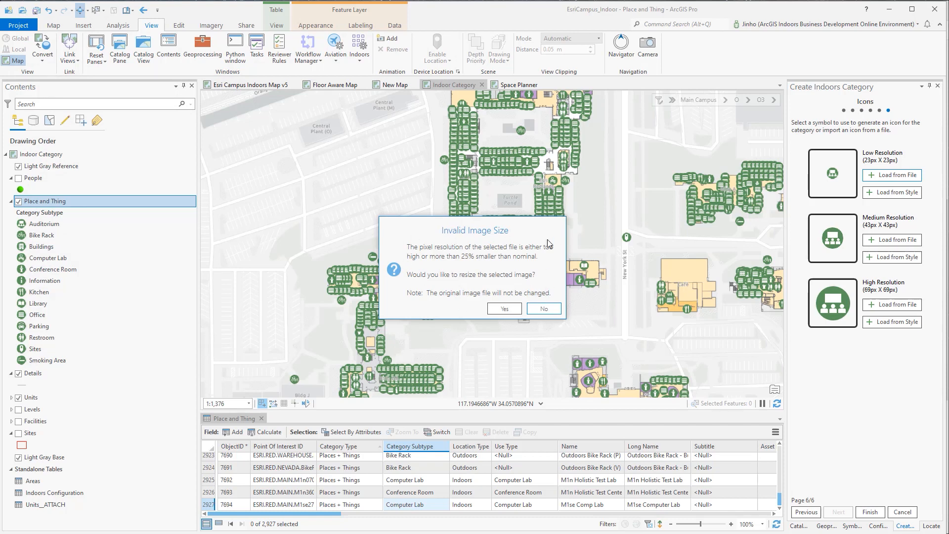
mouse_move(579, 342)
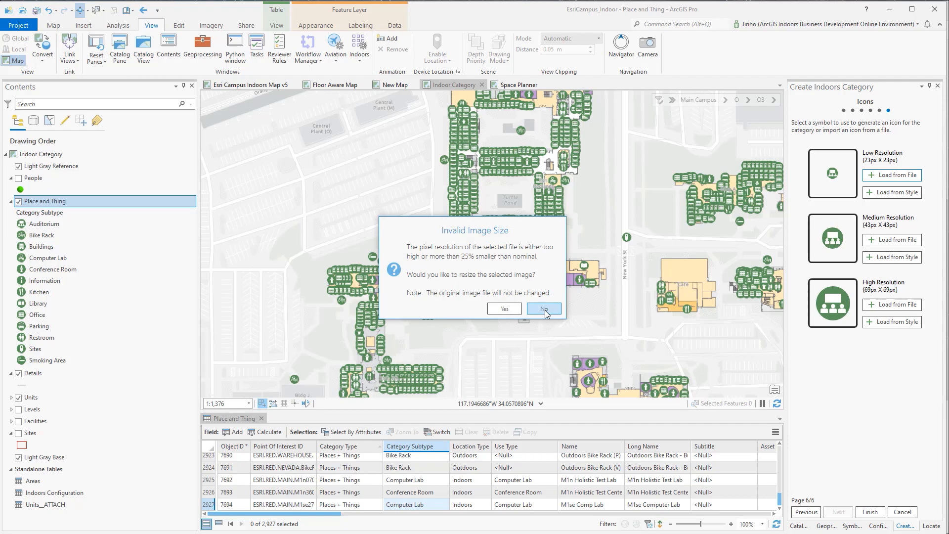
click(543, 309)
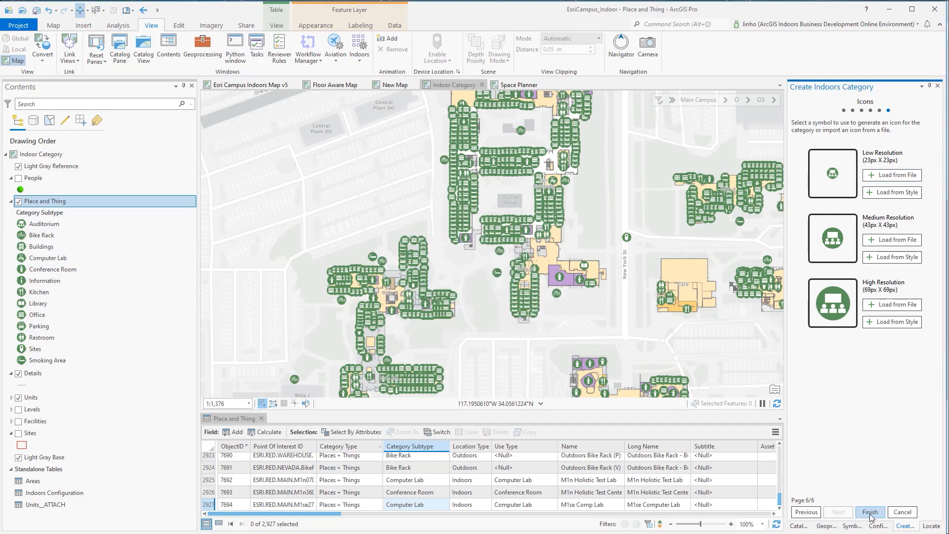
click(870, 512)
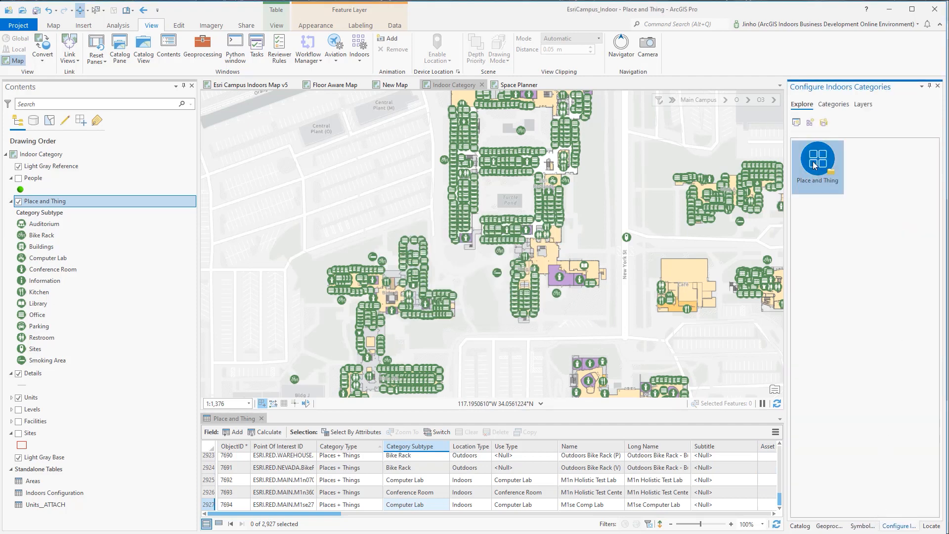
Copy the Auditorium category inside the Place and Thing group, creating Auditorium (1).
click(816, 164)
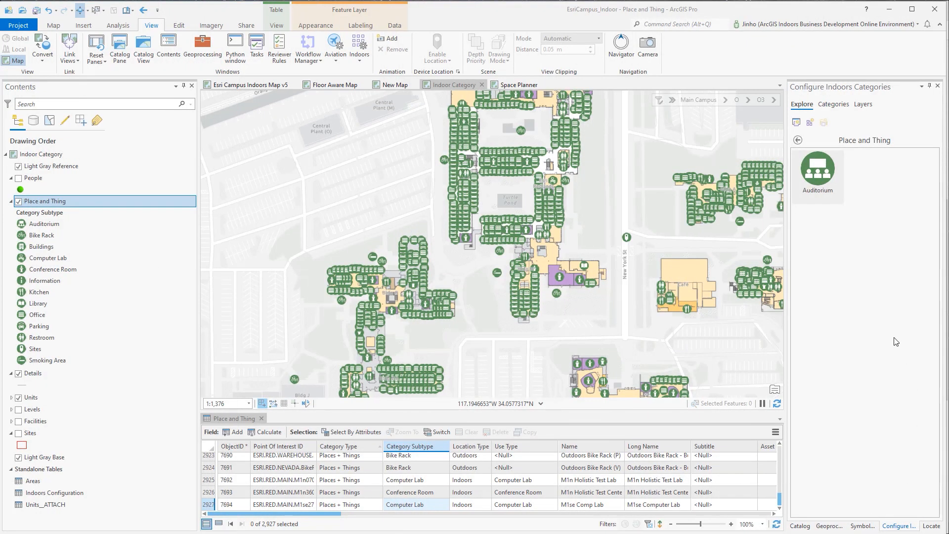
right_click(818, 168)
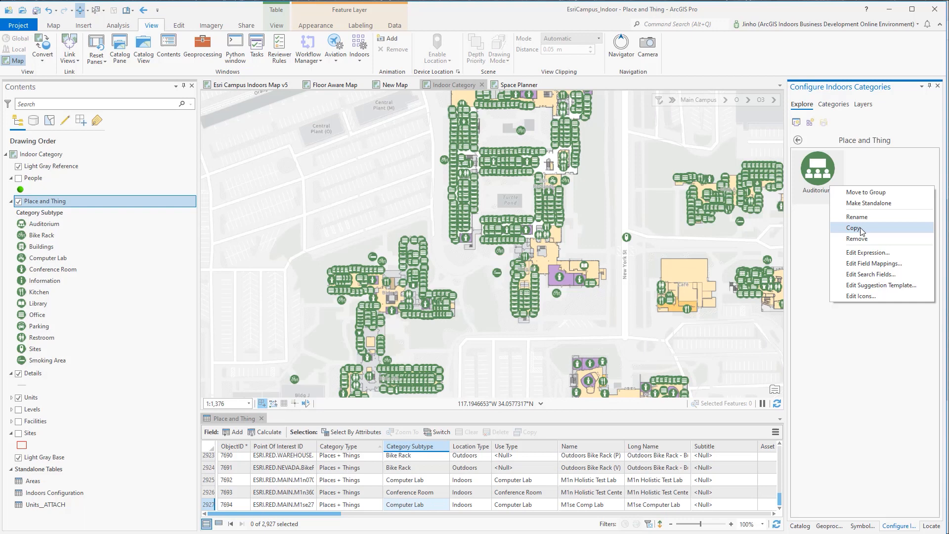
click(853, 227)
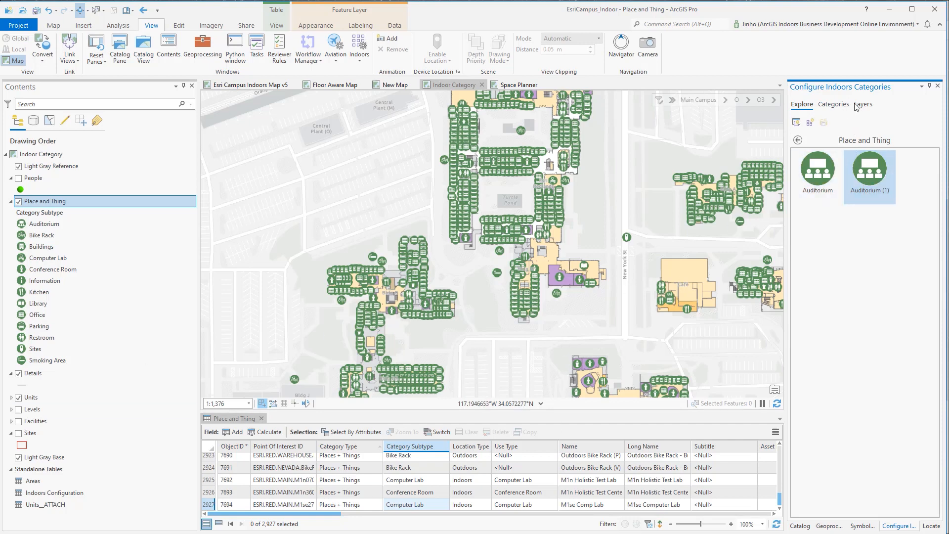
Switch the category view to Layers and select the Place and Thing layer.
click(864, 105)
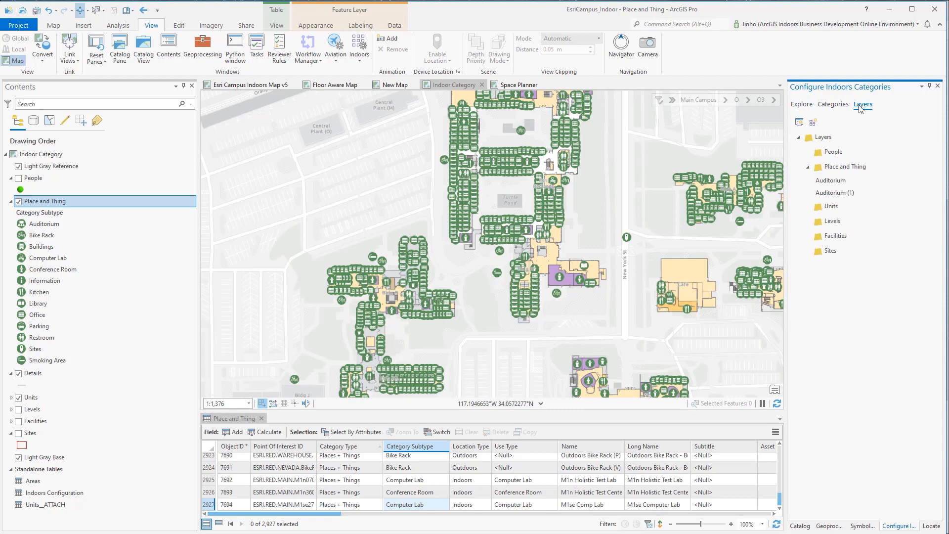
click(844, 166)
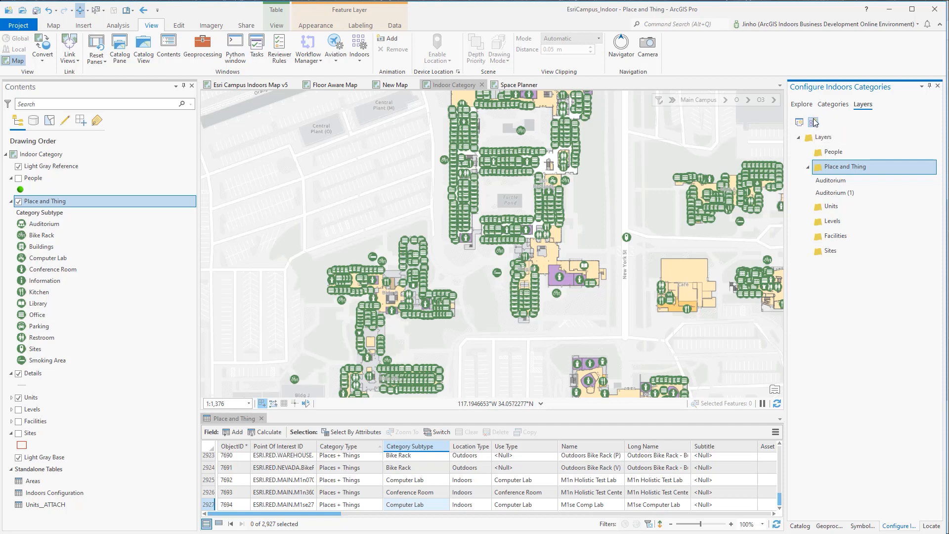
Generate default Indoors categories for every Place and Thing subtype, Bike Rack through Smoking Area.
click(812, 123)
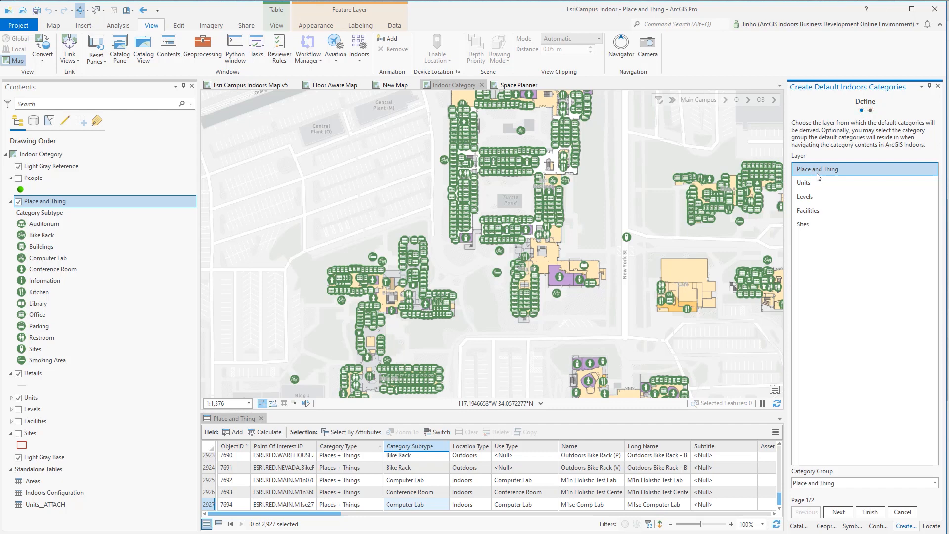
mouse_move(844, 241)
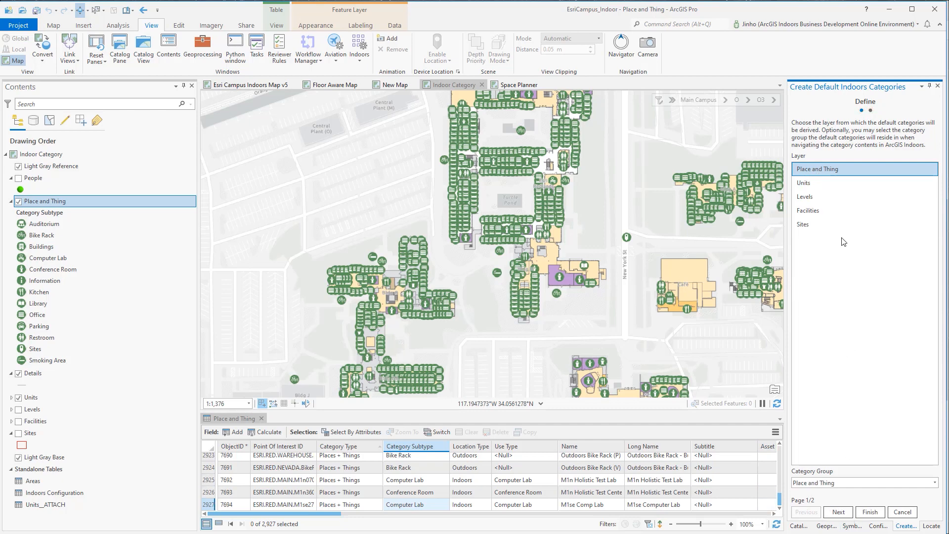
click(838, 512)
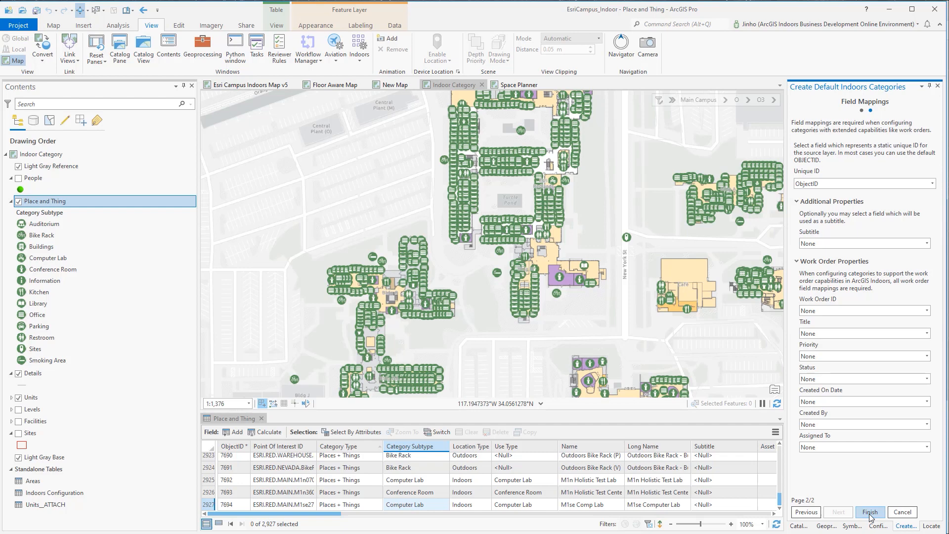
click(872, 511)
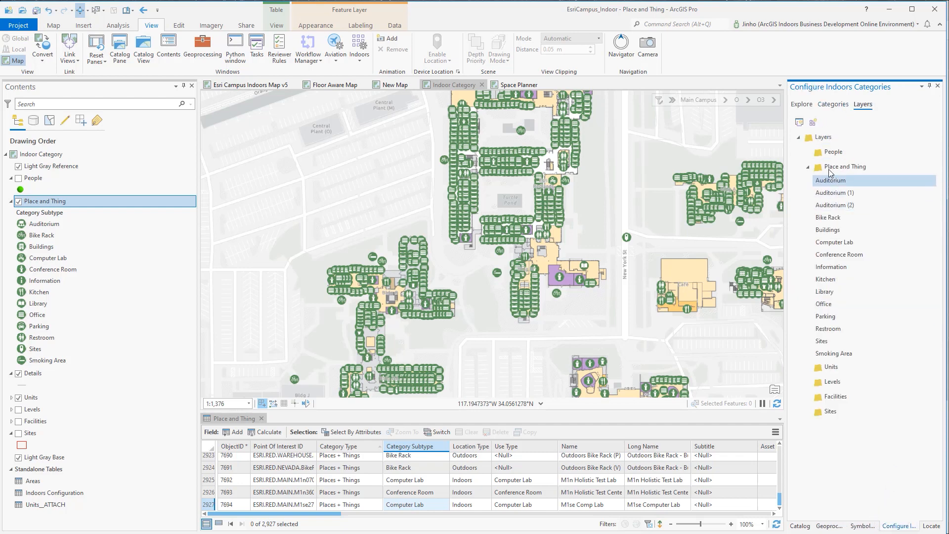
Return to the icon-based Explore view at the top-level category groups.
click(832, 152)
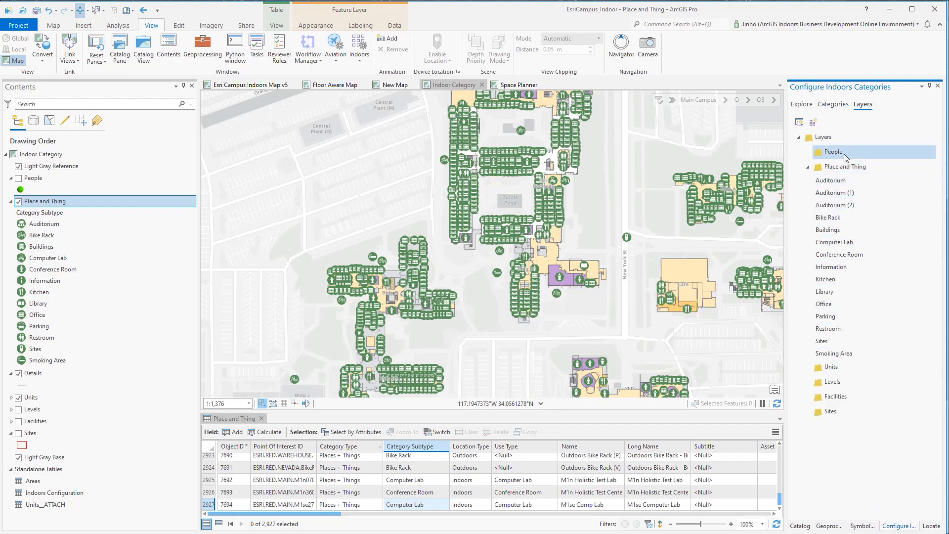
mouse_move(832, 154)
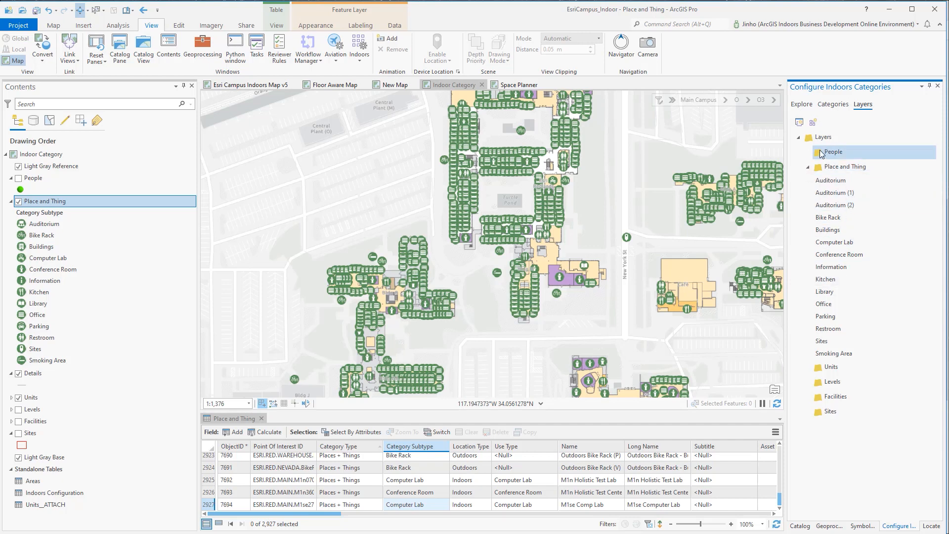
click(801, 104)
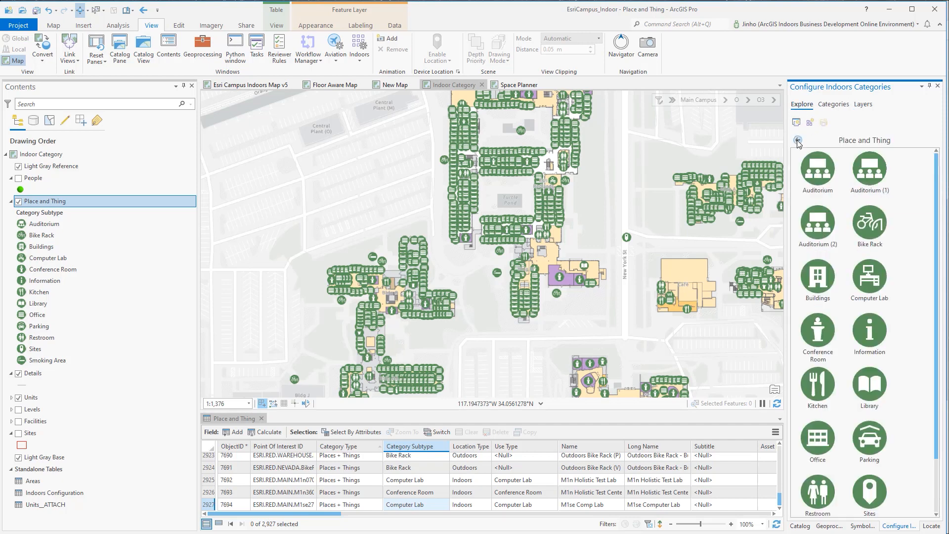
click(797, 140)
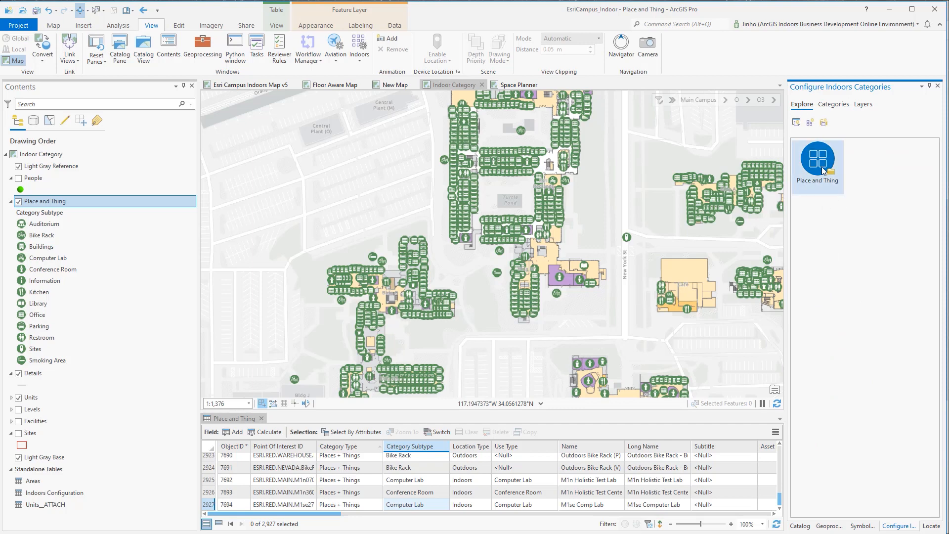
Review the Place and Thing definition query and the Indoor Category map properties.
click(818, 163)
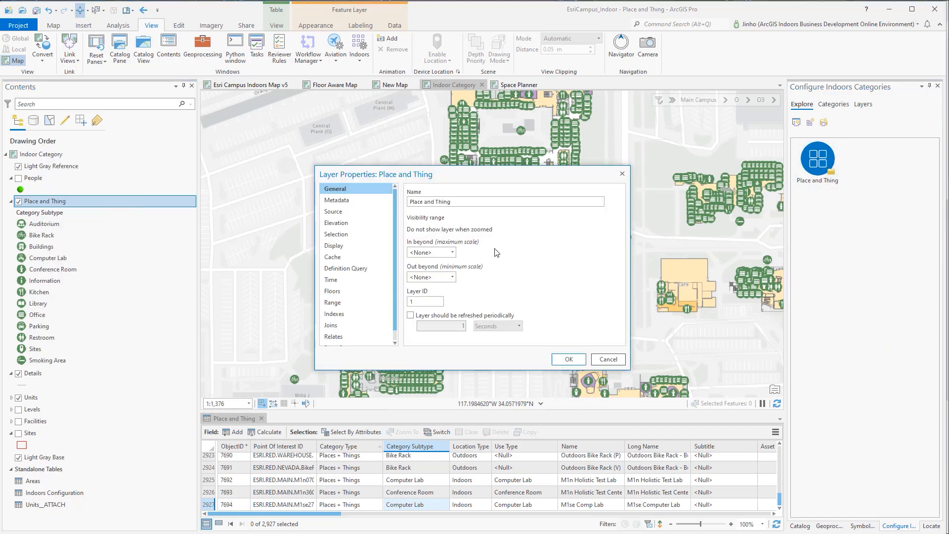
click(346, 268)
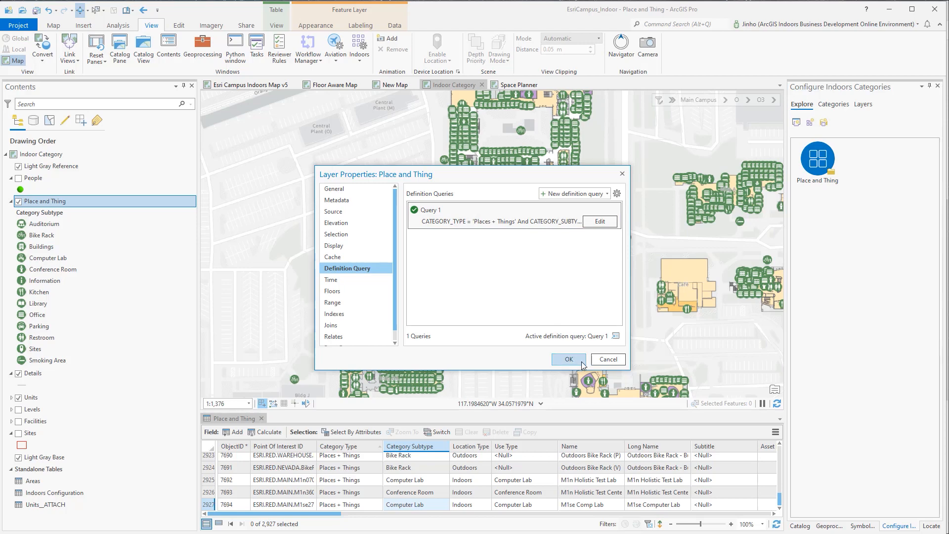
click(568, 359)
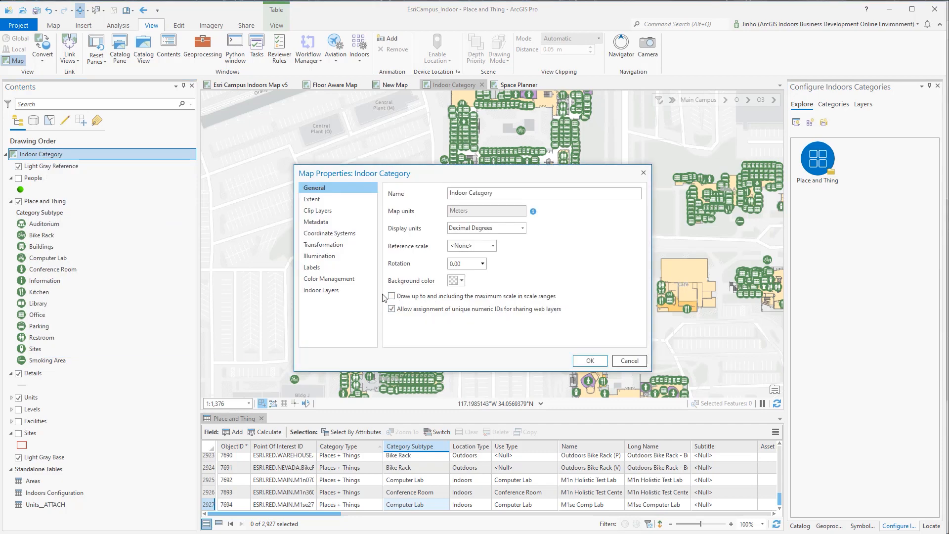
click(589, 359)
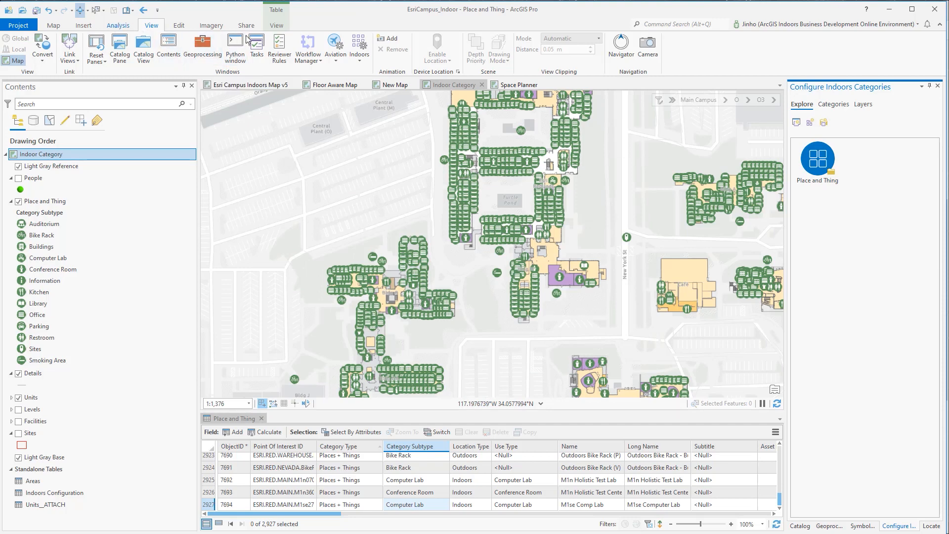
Share the Indoor Category map as a web map.
click(245, 26)
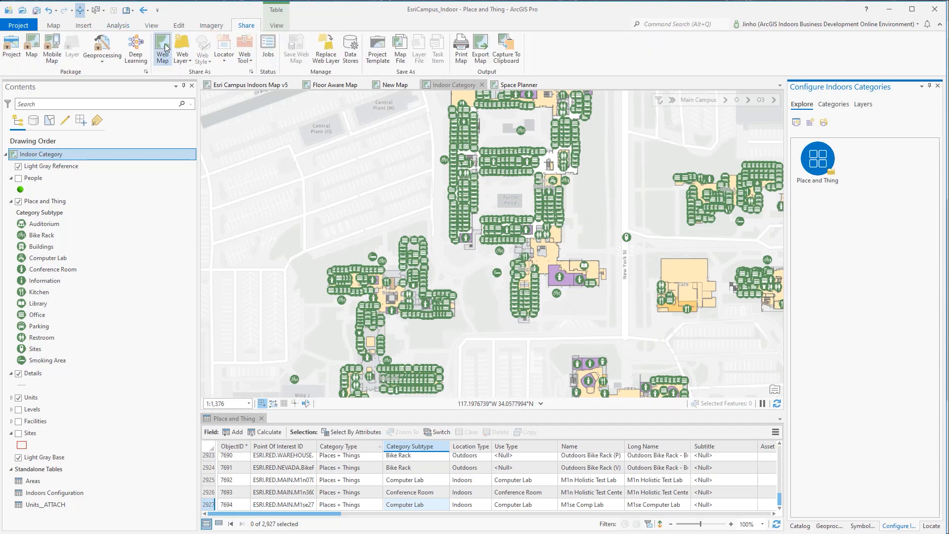
click(162, 44)
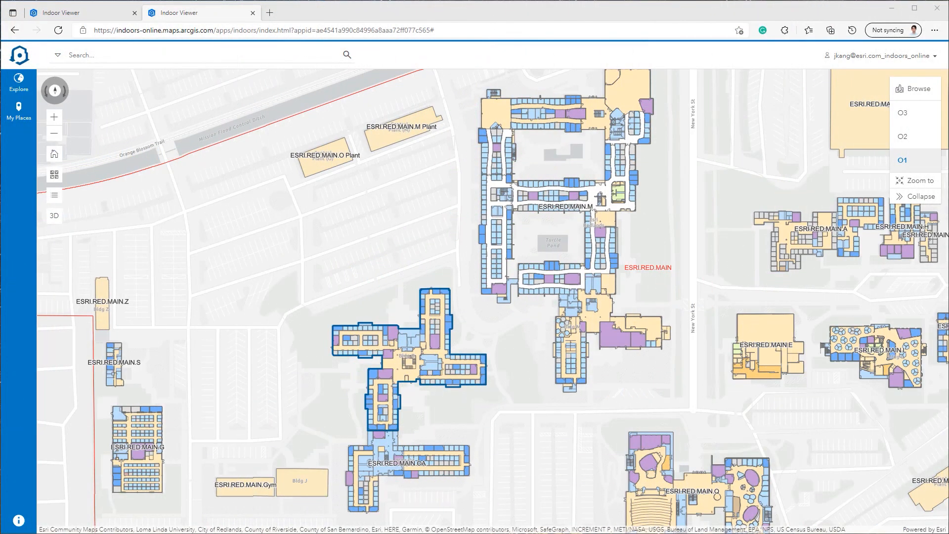
Browse the Place and Things group in Indoors Viewer and list the Auditorium places.
click(19, 84)
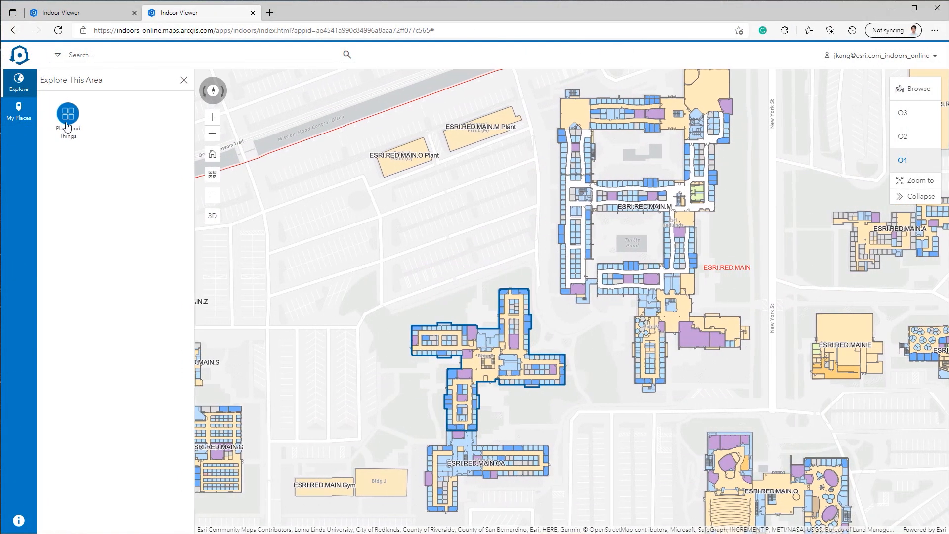
click(67, 113)
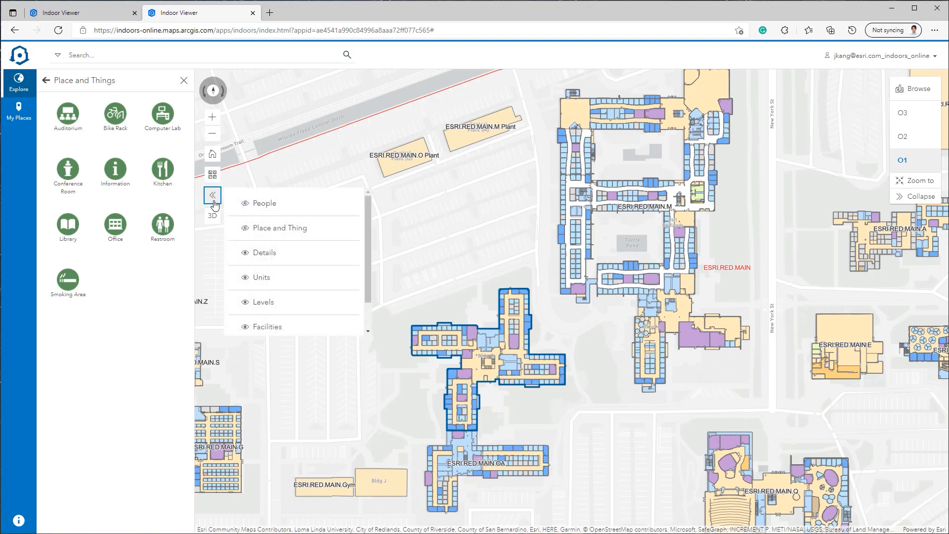
click(245, 204)
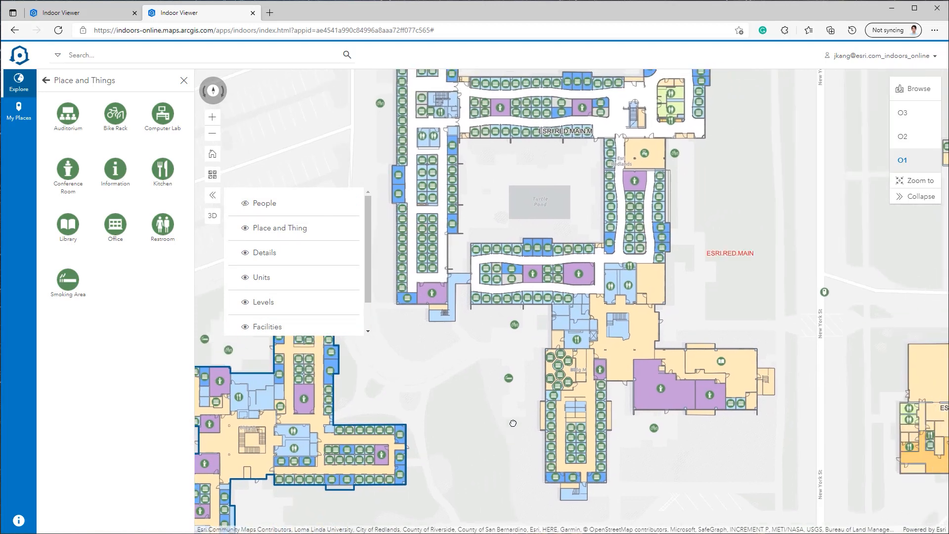
click(68, 113)
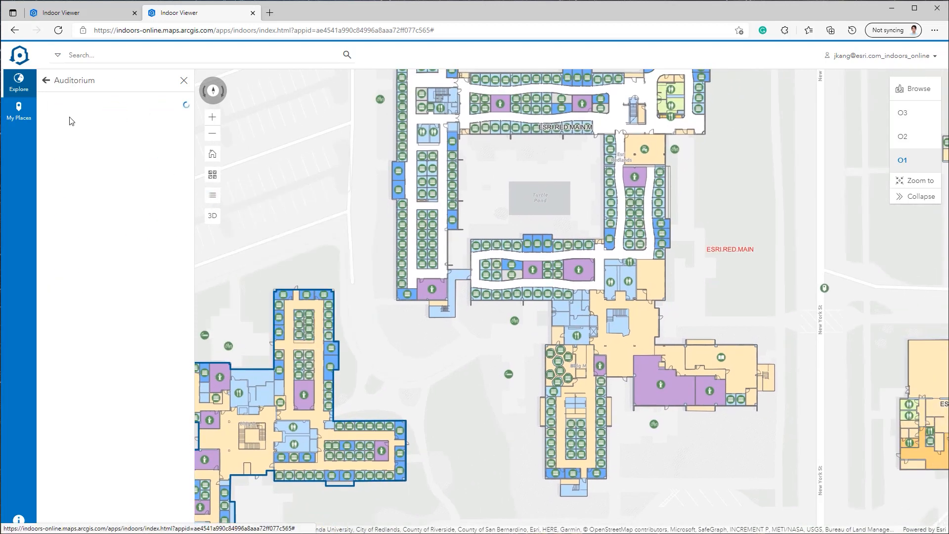